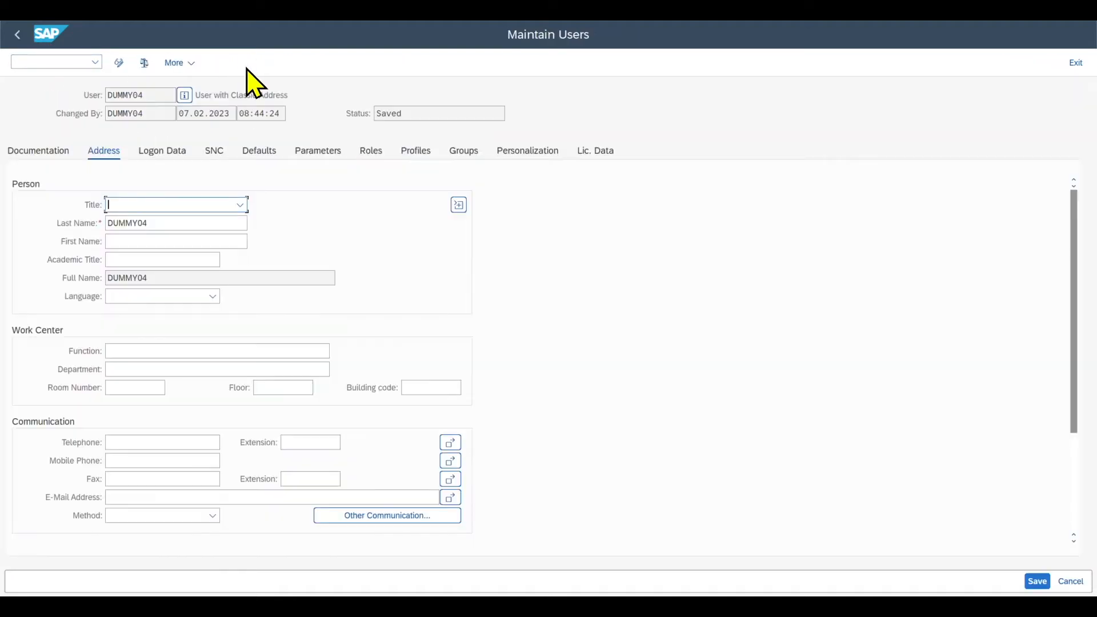
pyautogui.moveTo(275, 168)
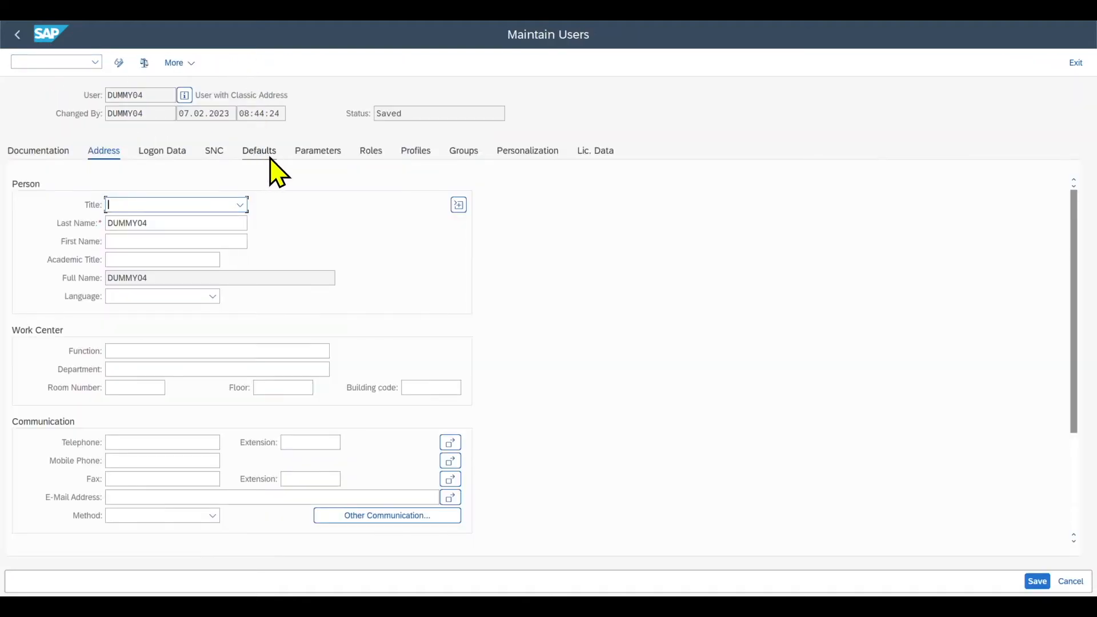
# Show user DUMMY04's Defaults with logon language EN, decimal notation and date/time formats.
pyautogui.click(258, 151)
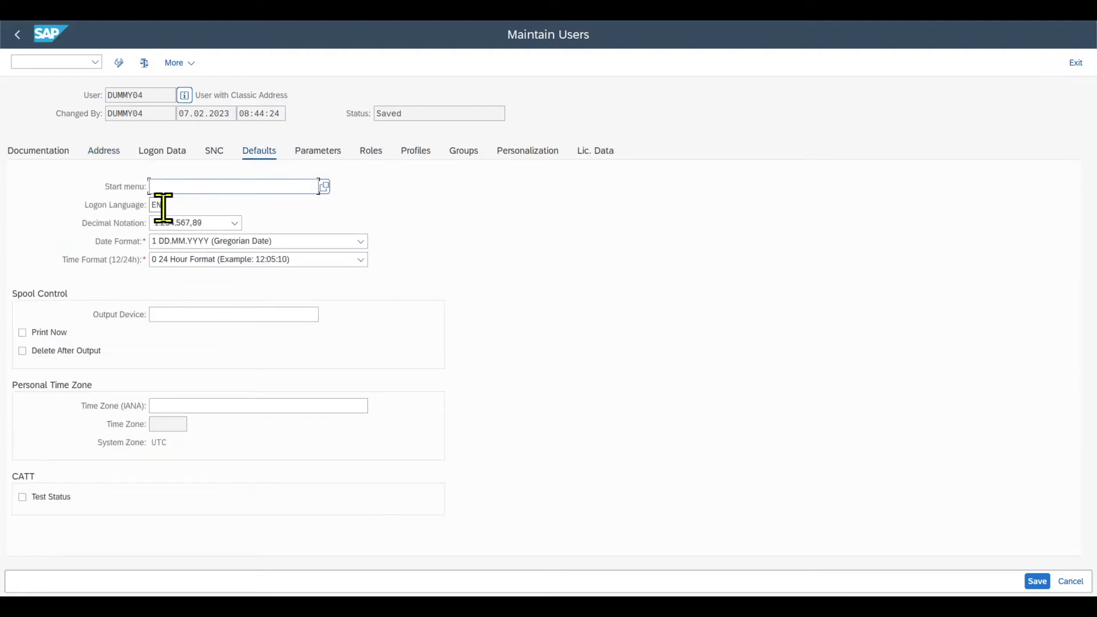
pyautogui.click(161, 204)
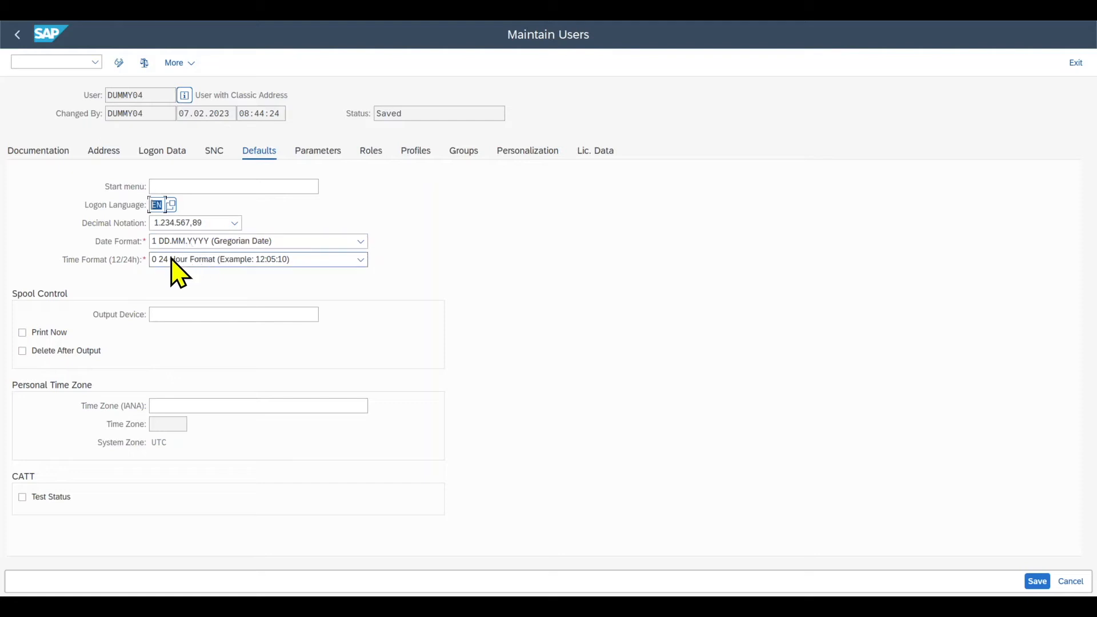
pyautogui.moveTo(175, 409)
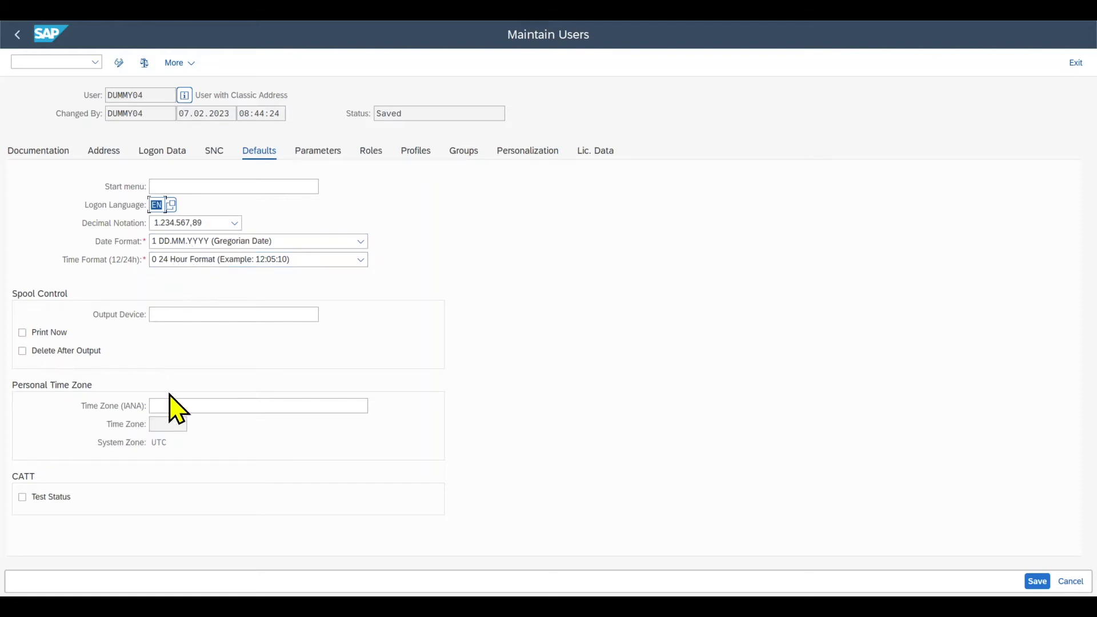
pyautogui.moveTo(210, 245)
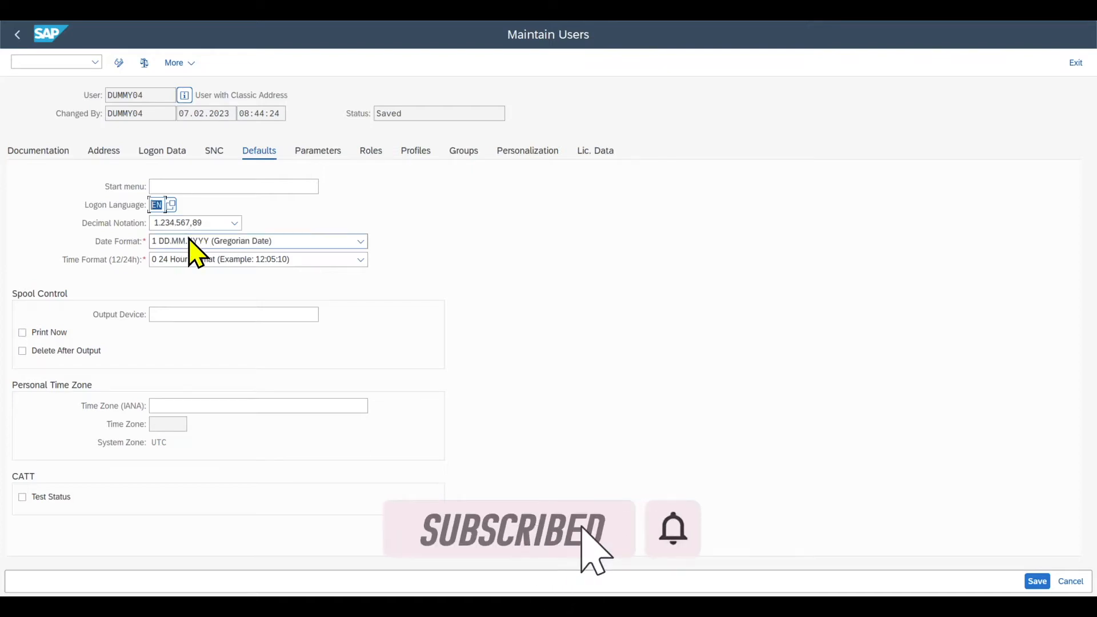
pyautogui.moveTo(323, 172)
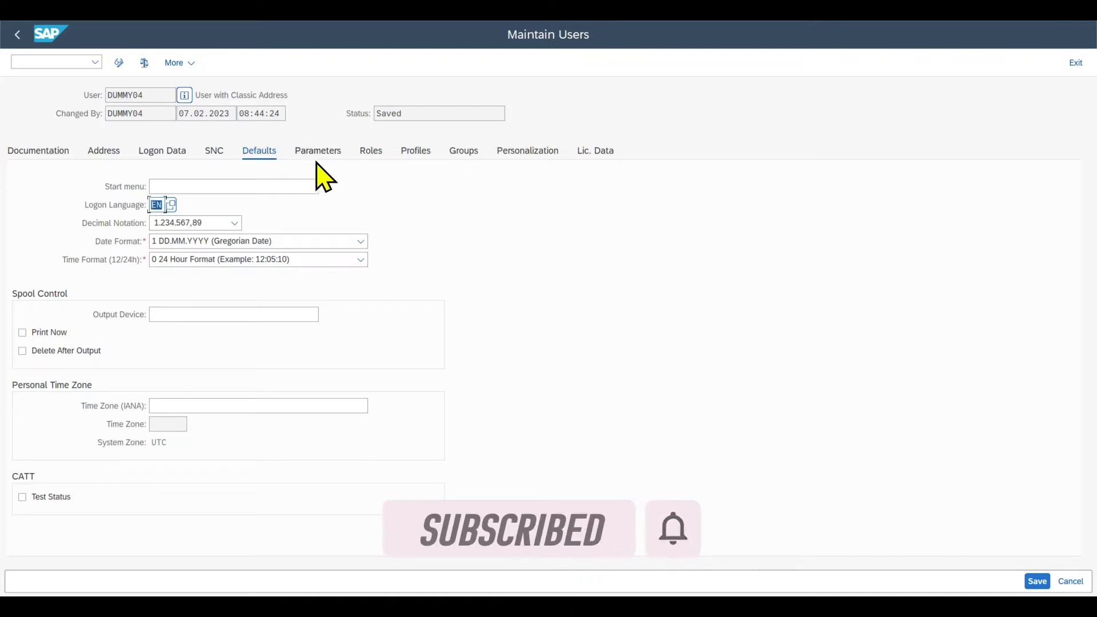
# Add parameter BUK = 1000 to user DUMMY04, save, and leave to Enter Vendor Invoice.
pyautogui.click(317, 151)
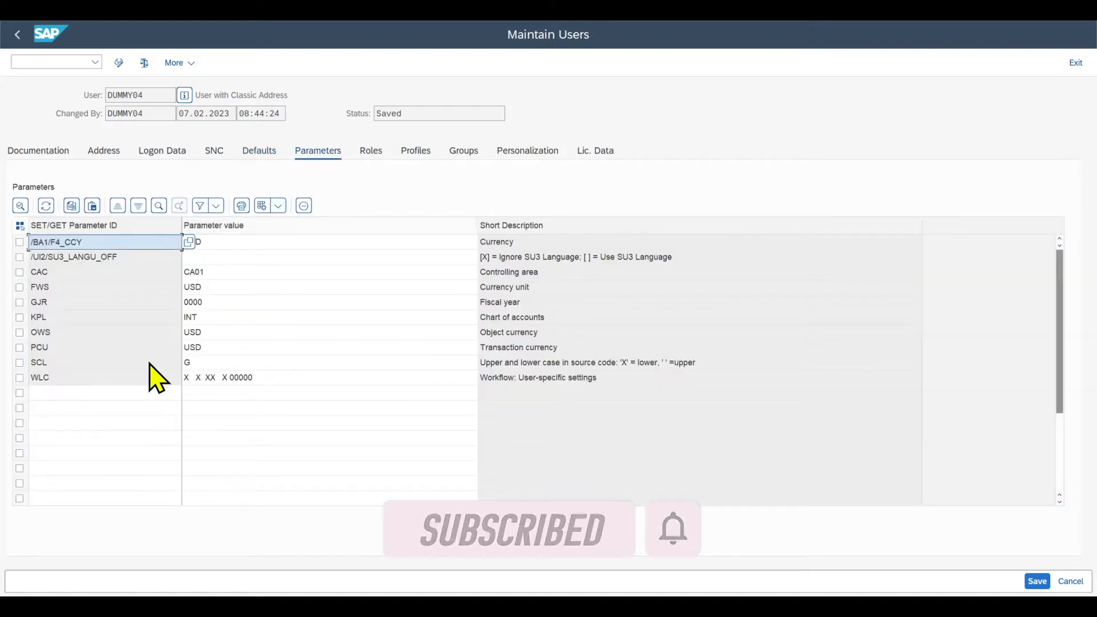
pyautogui.click(104, 391)
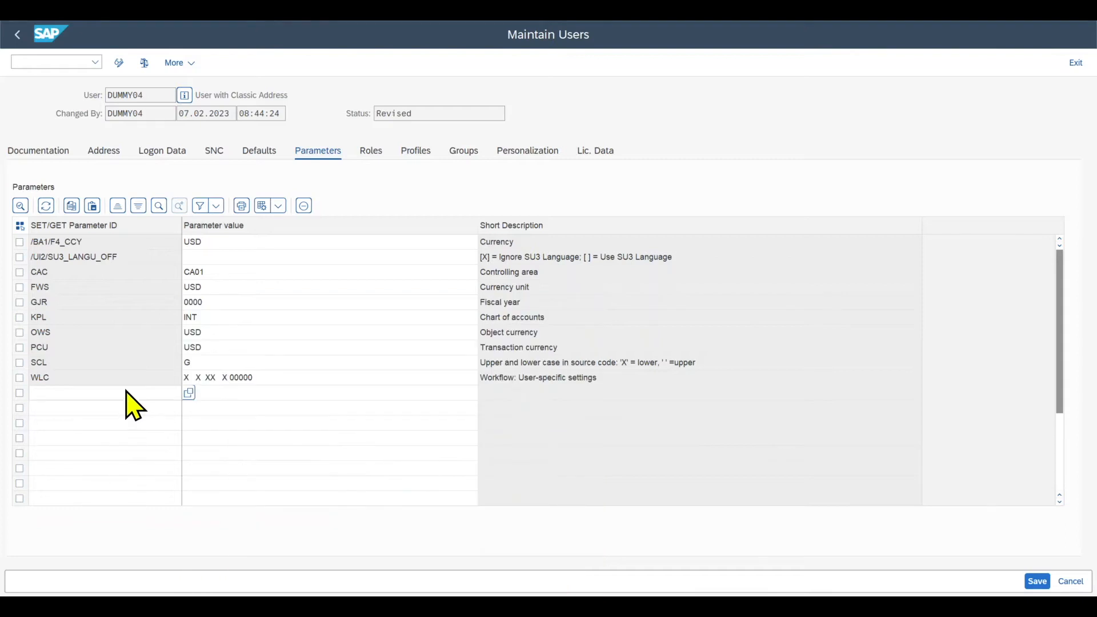
pyautogui.write('BUK')
pyautogui.write('1')
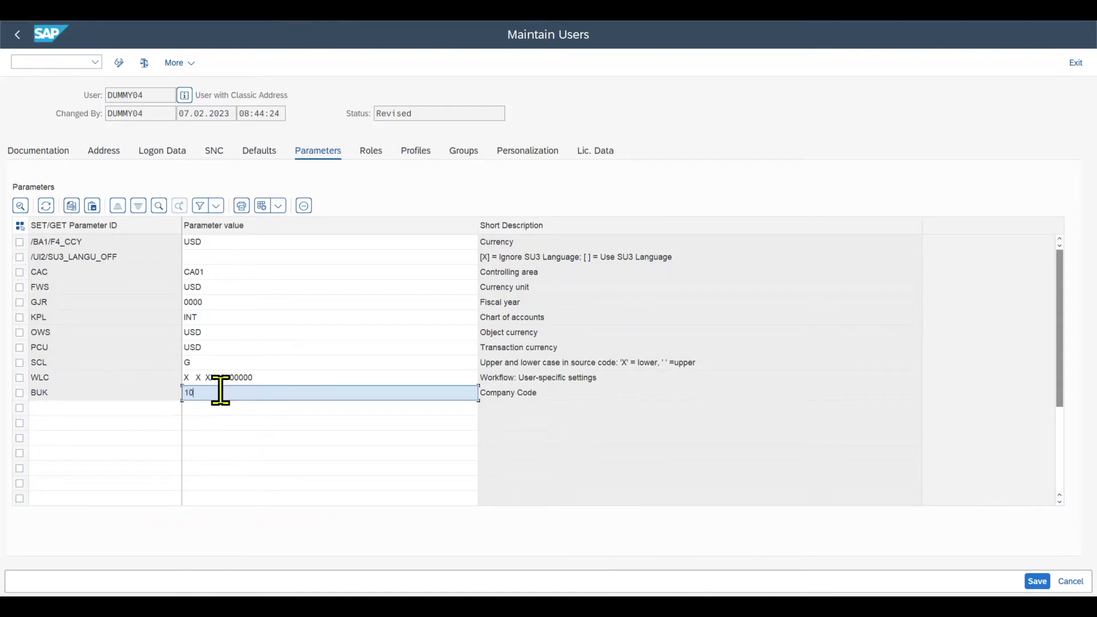
pyautogui.write('00')
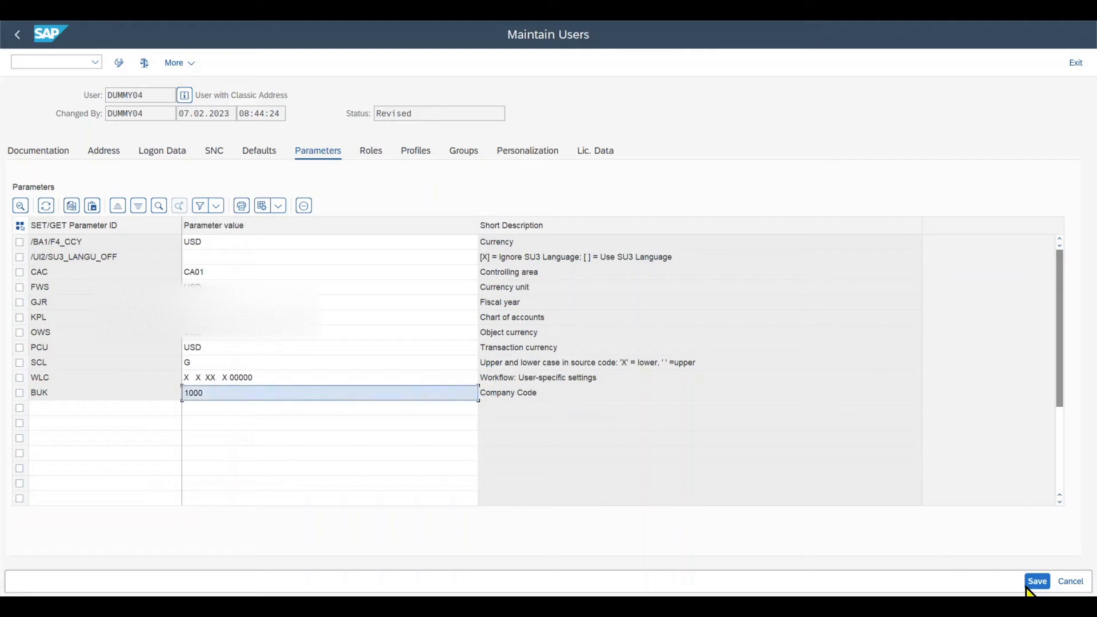
pyautogui.click(1036, 581)
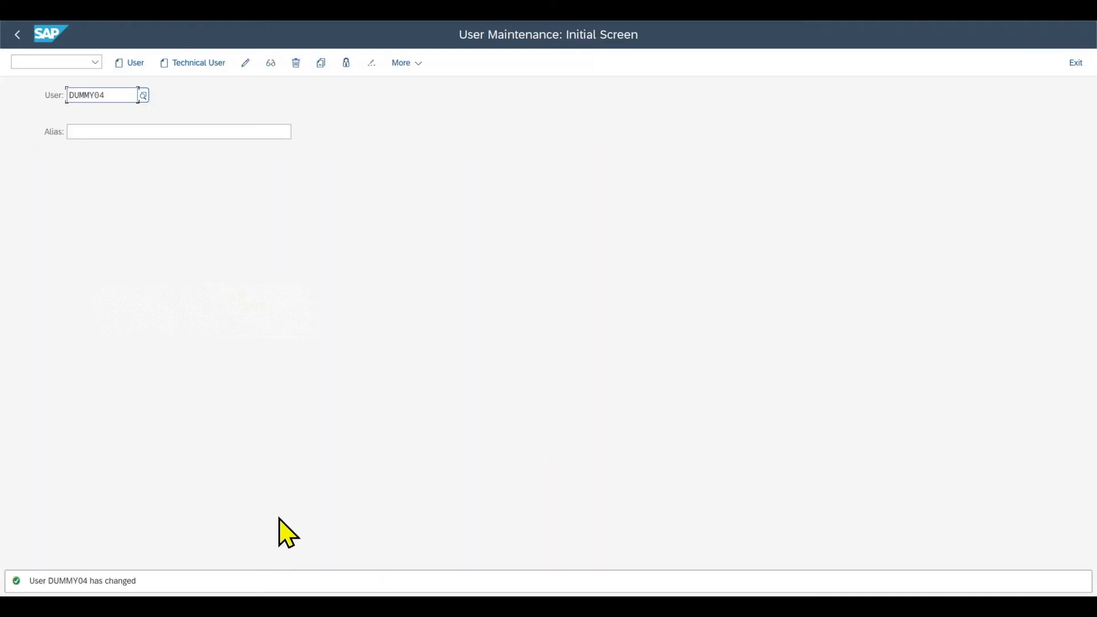
pyautogui.write('/n')
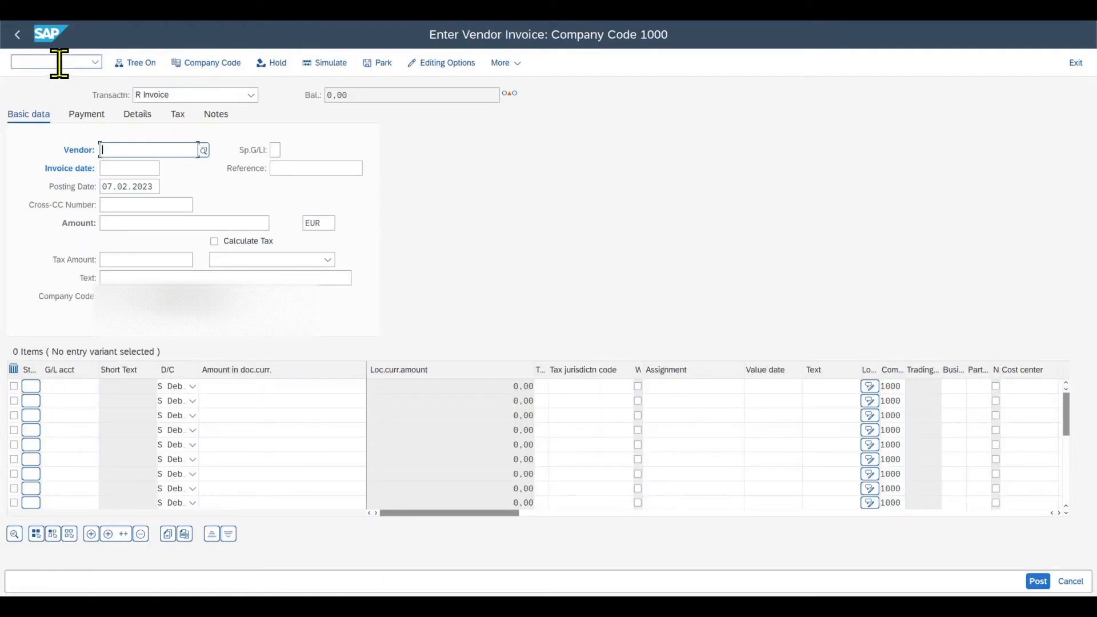
pyautogui.moveTo(643, 56)
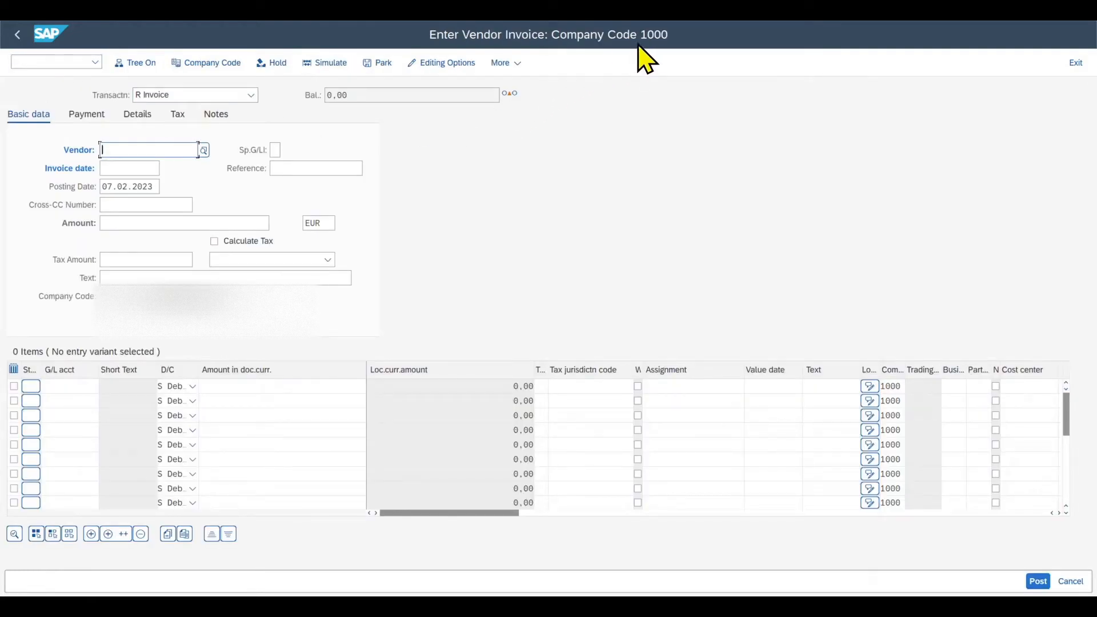
pyautogui.moveTo(675, 67)
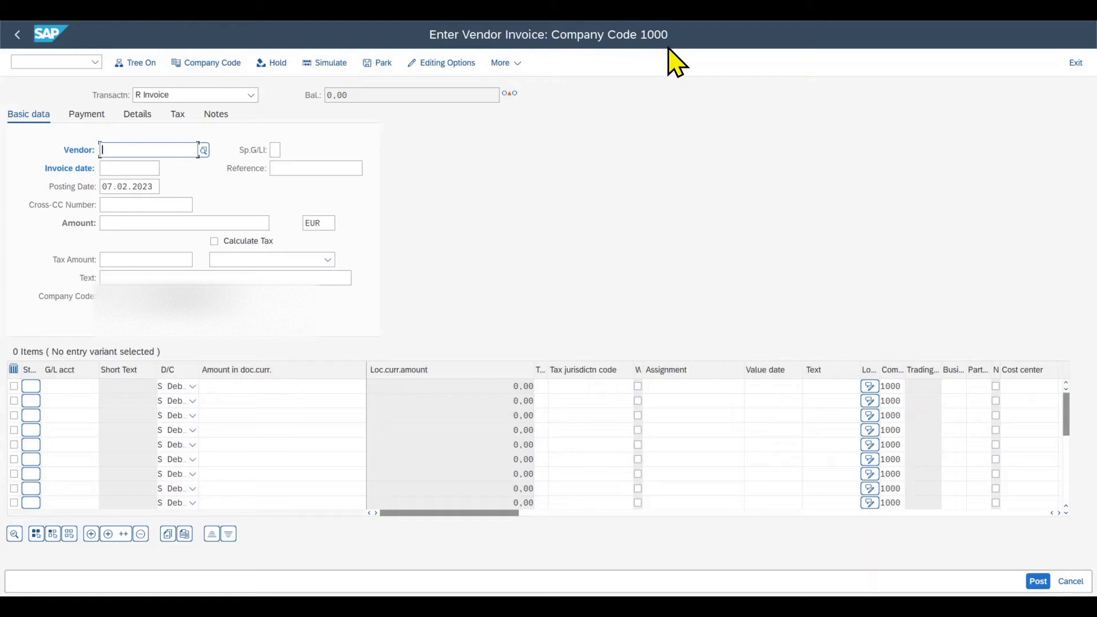
pyautogui.moveTo(642, 67)
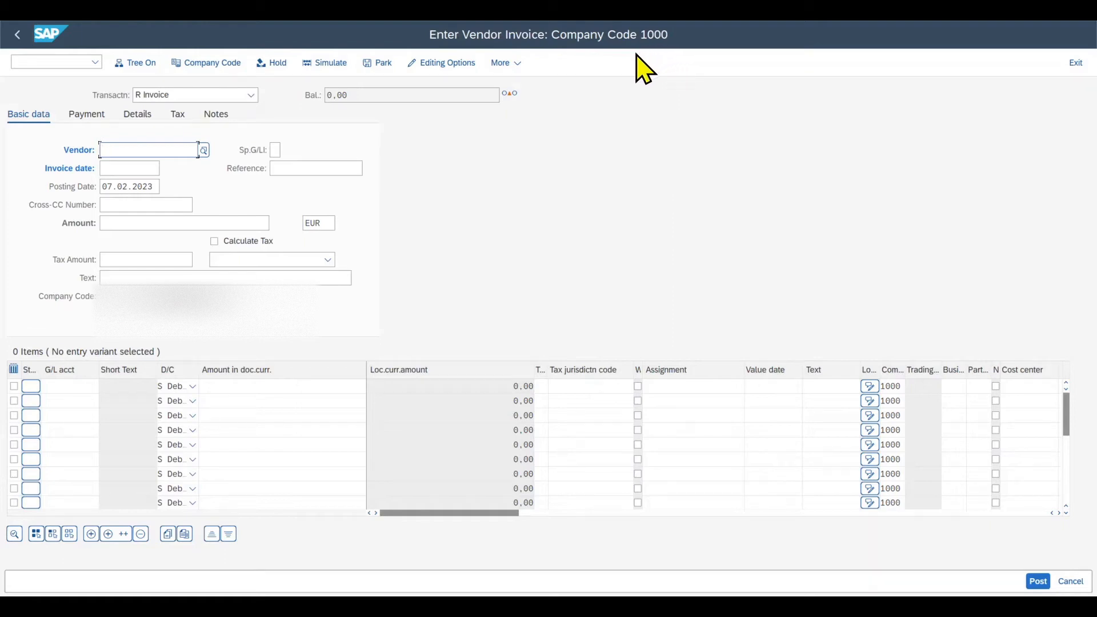
pyautogui.moveTo(478, 351)
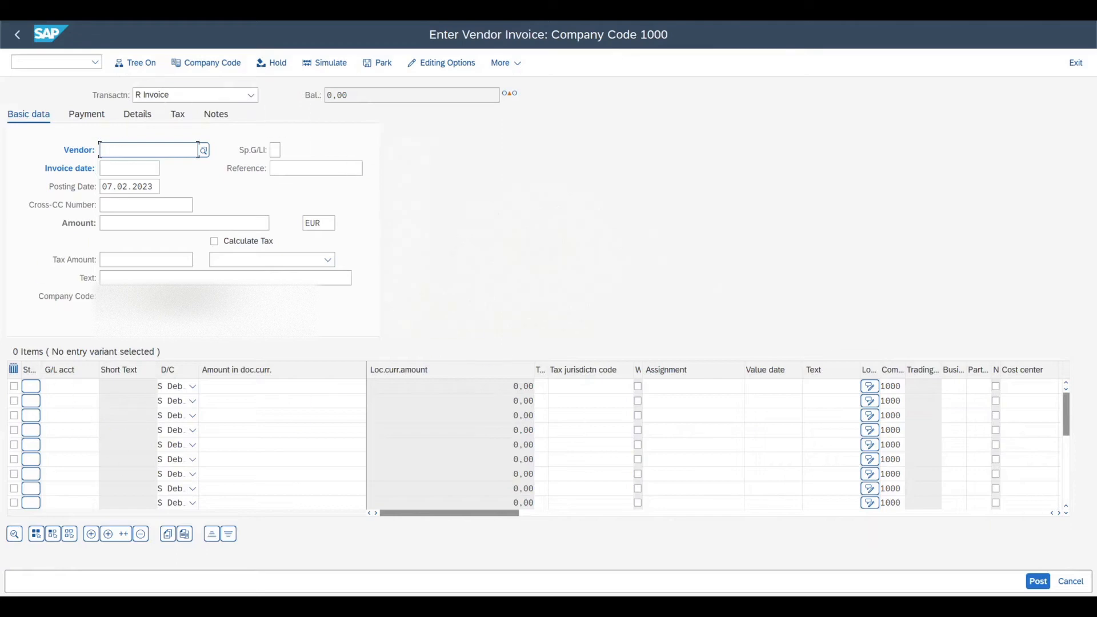
# Check the defaulted posting date, complete the invoice header, and jump to Vendor Line Item Display.
pyautogui.click(147, 149)
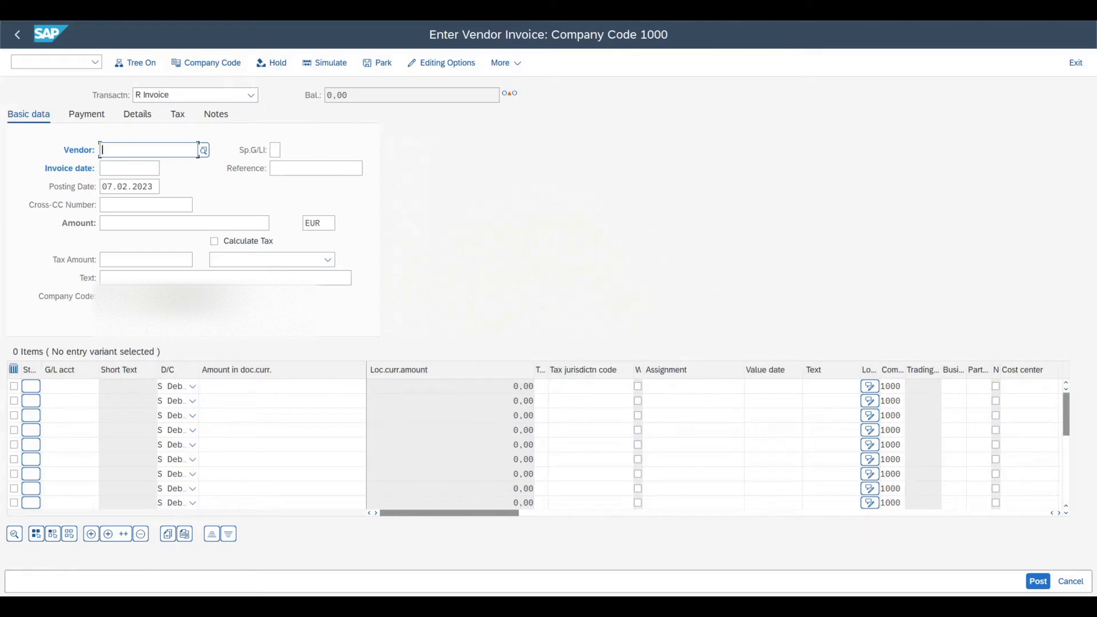
pyautogui.moveTo(497, 357)
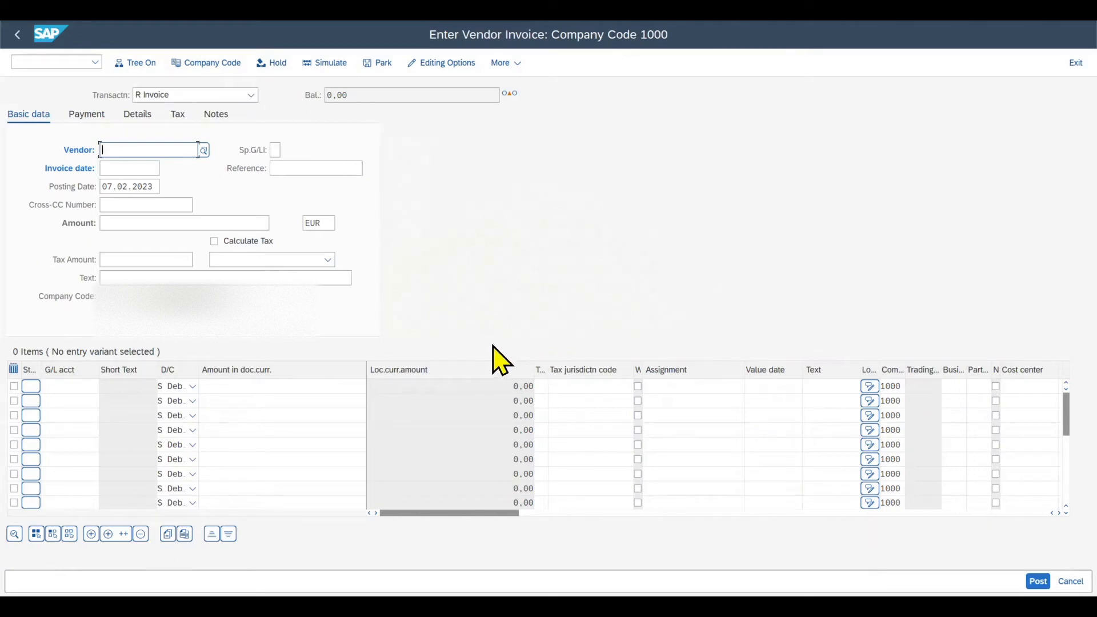
pyautogui.moveTo(129, 186)
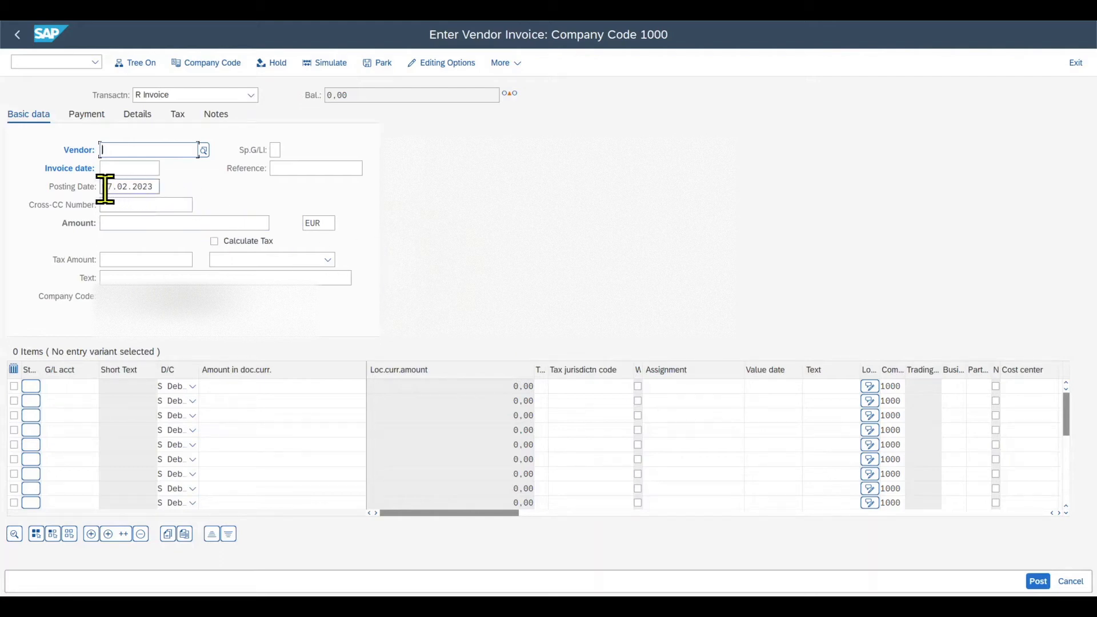
pyautogui.click(129, 186)
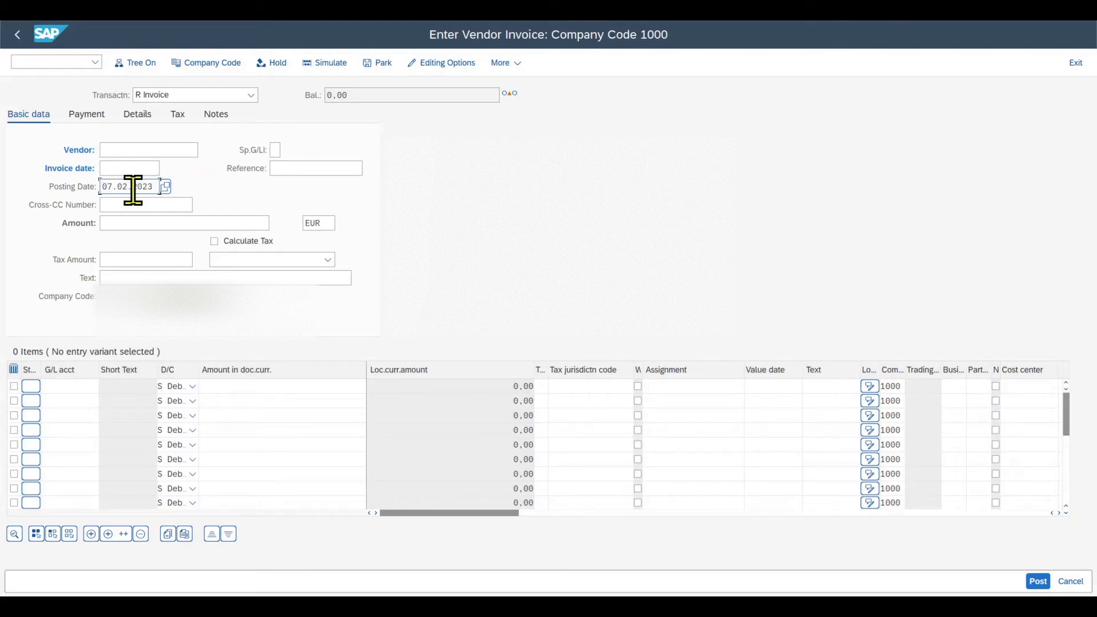
pyautogui.write('10')
pyautogui.click(315, 168)
pyautogui.write('TEST')
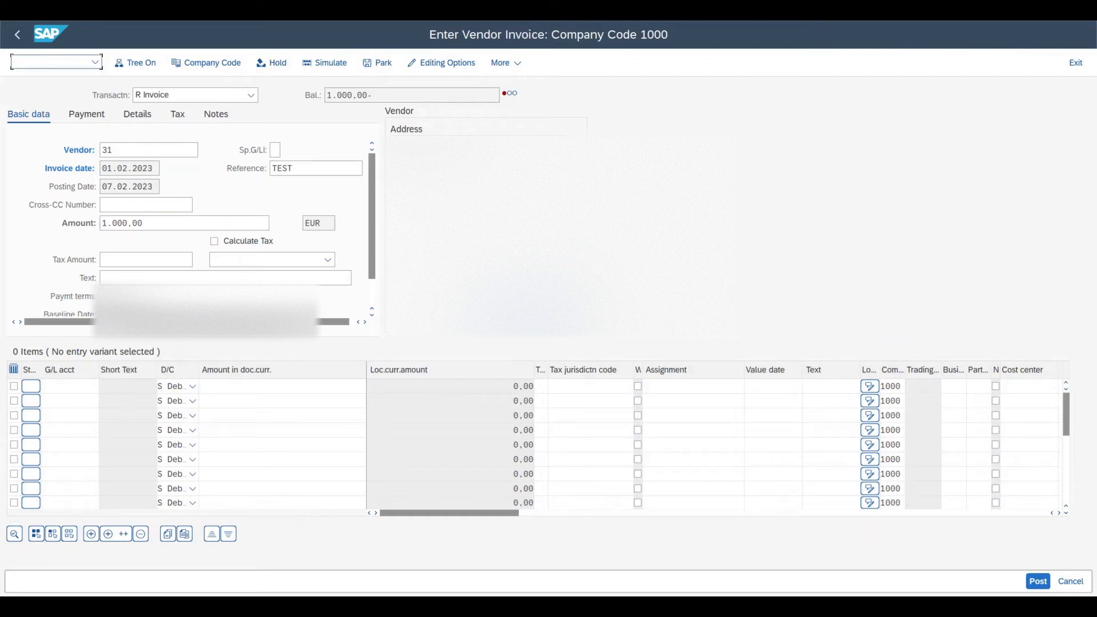
pyautogui.write('/nf')
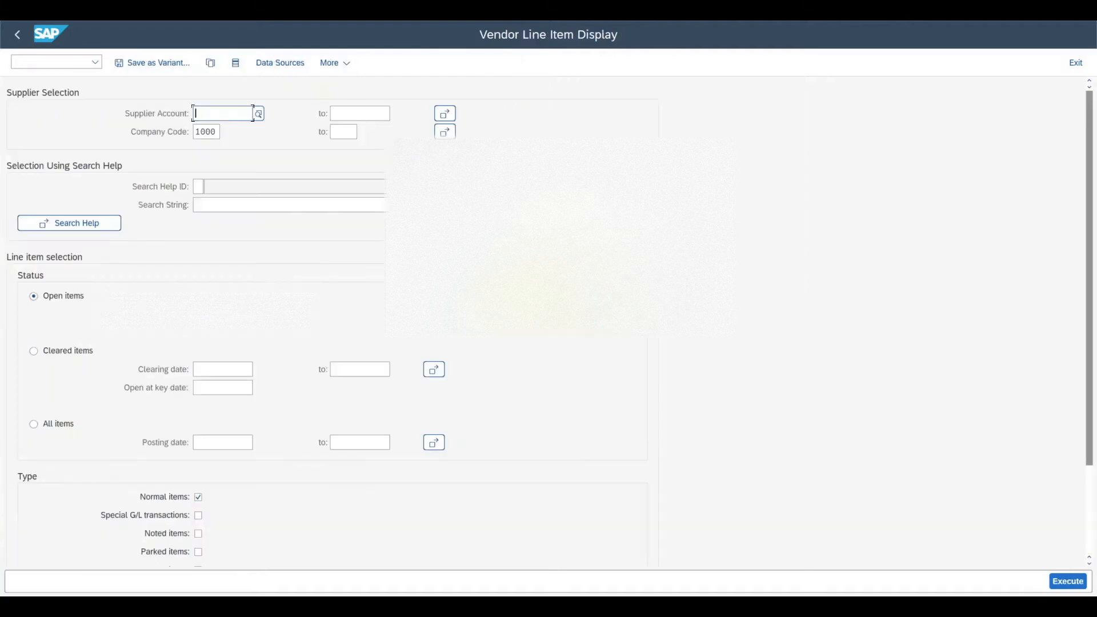
# Enter supplier 30, choose open items at key date 07.02.2023, keeping company code 1000.
pyautogui.click(33, 423)
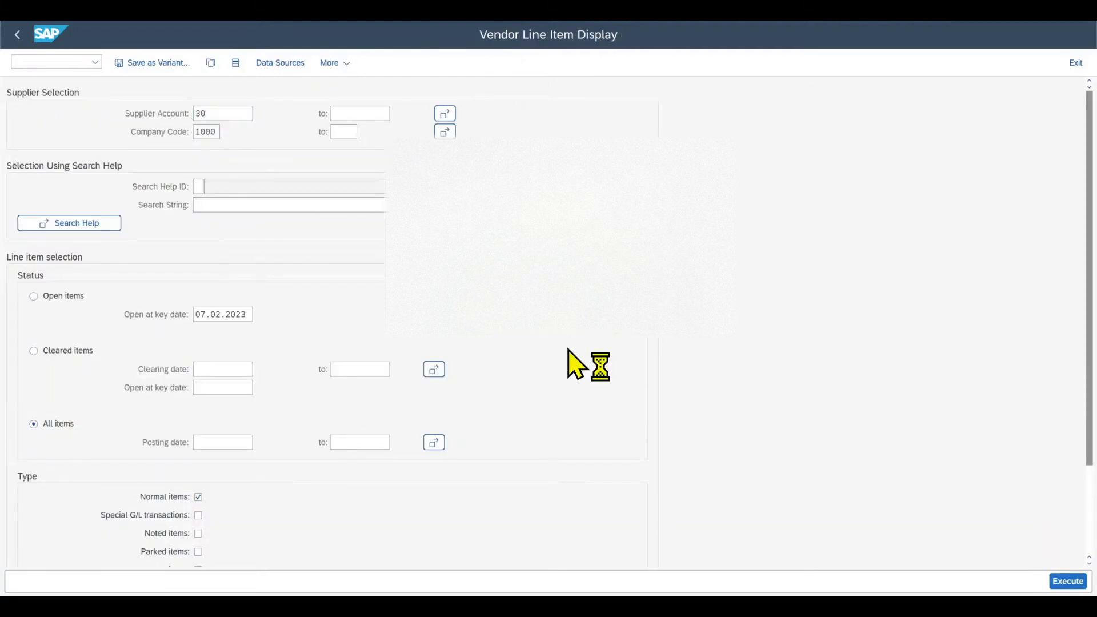
pyautogui.click(34, 295)
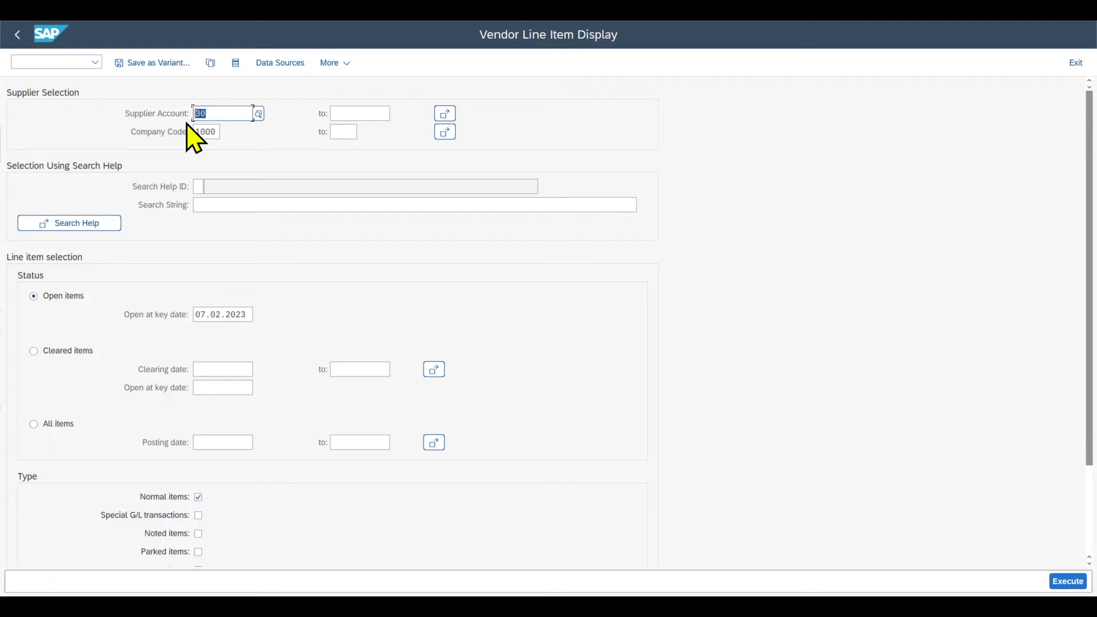
pyautogui.moveTo(514, 230)
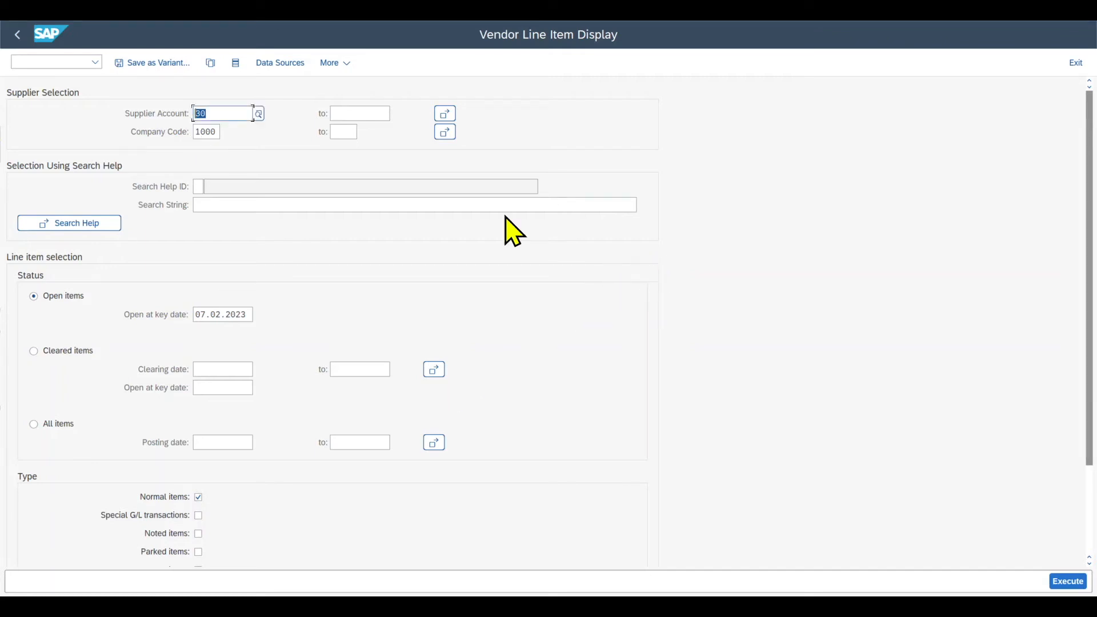
pyautogui.click(49, 62)
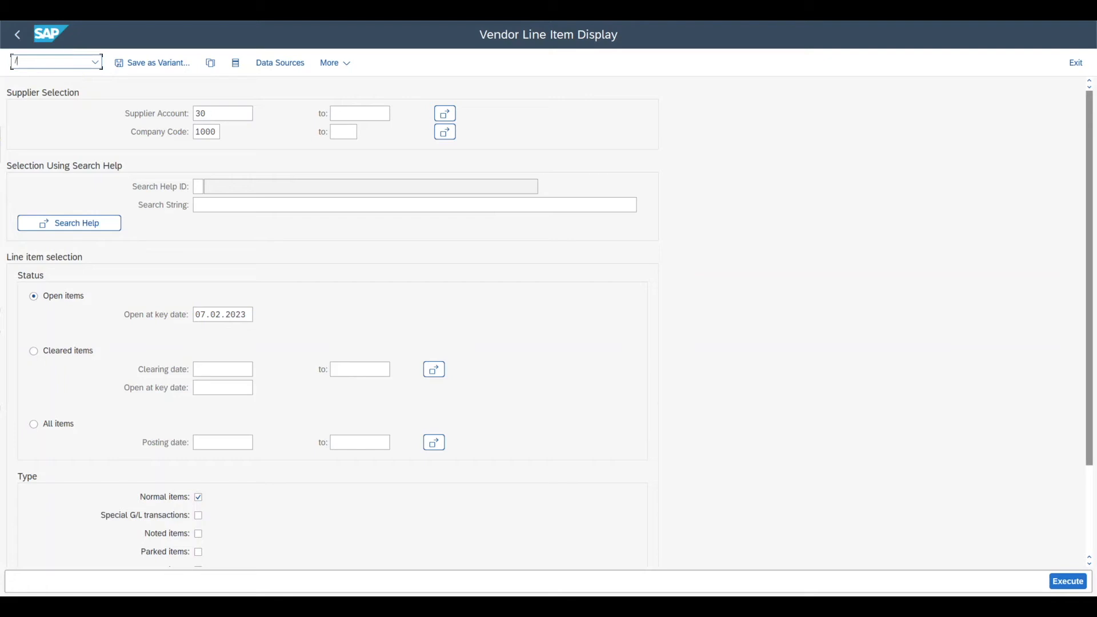
# Go to MIRO Enter Incoming Invoice, defaulting company code 1000 and posting date 07.02.2023.
pyautogui.write('/n')
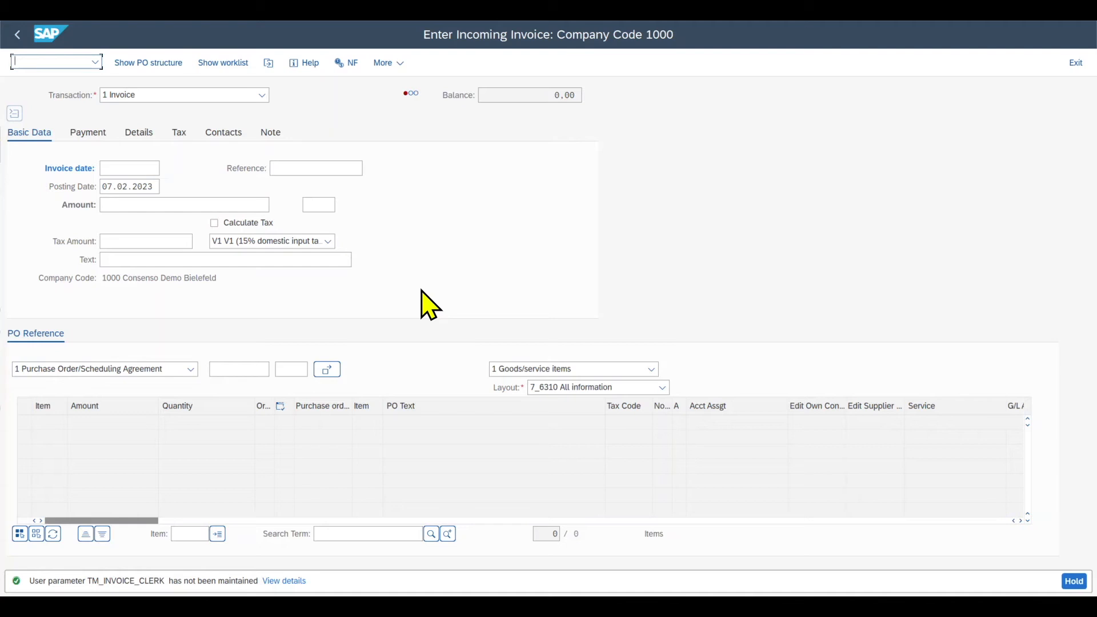
# Review BP 30 purchasing data, then start a purchase order (me21n) for supplier 30.
pyautogui.write('/n')
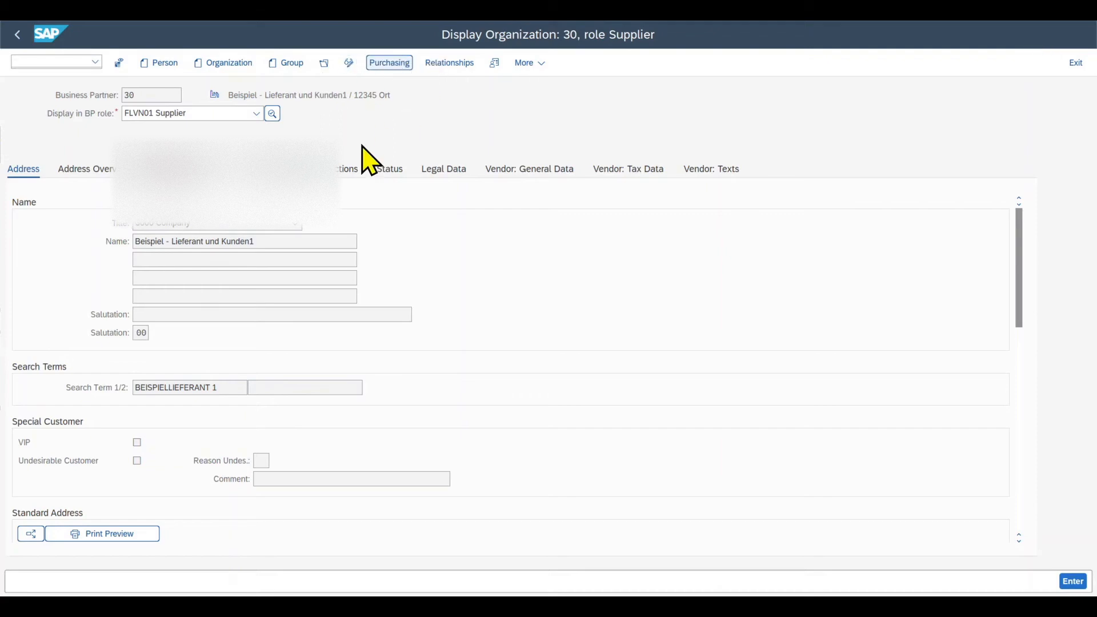
pyautogui.click(389, 61)
pyautogui.write('/')
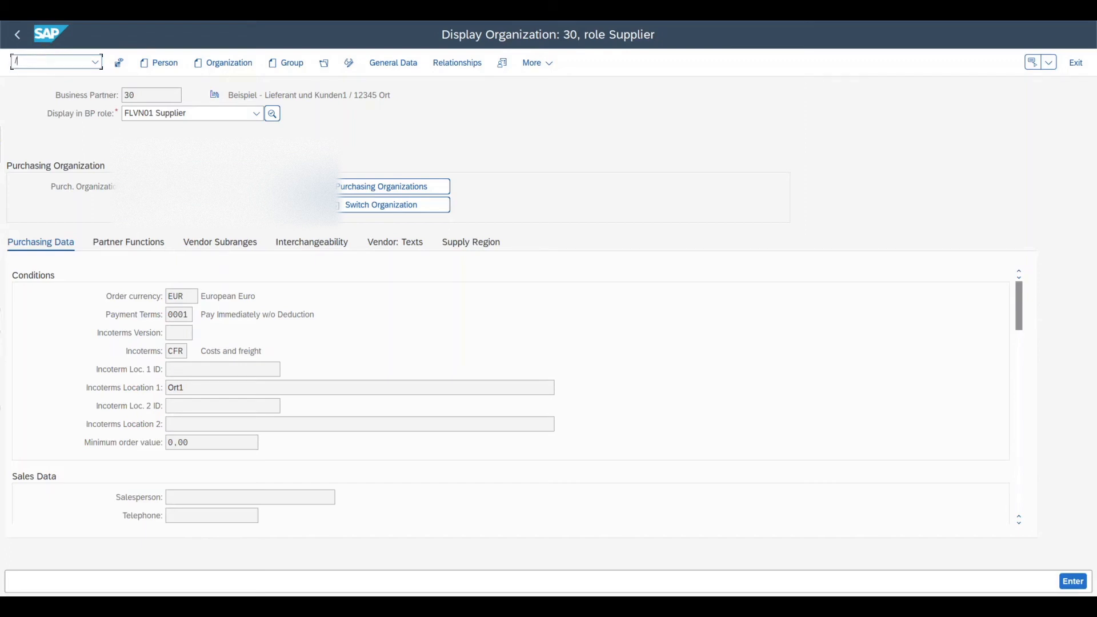
pyautogui.write('nme')
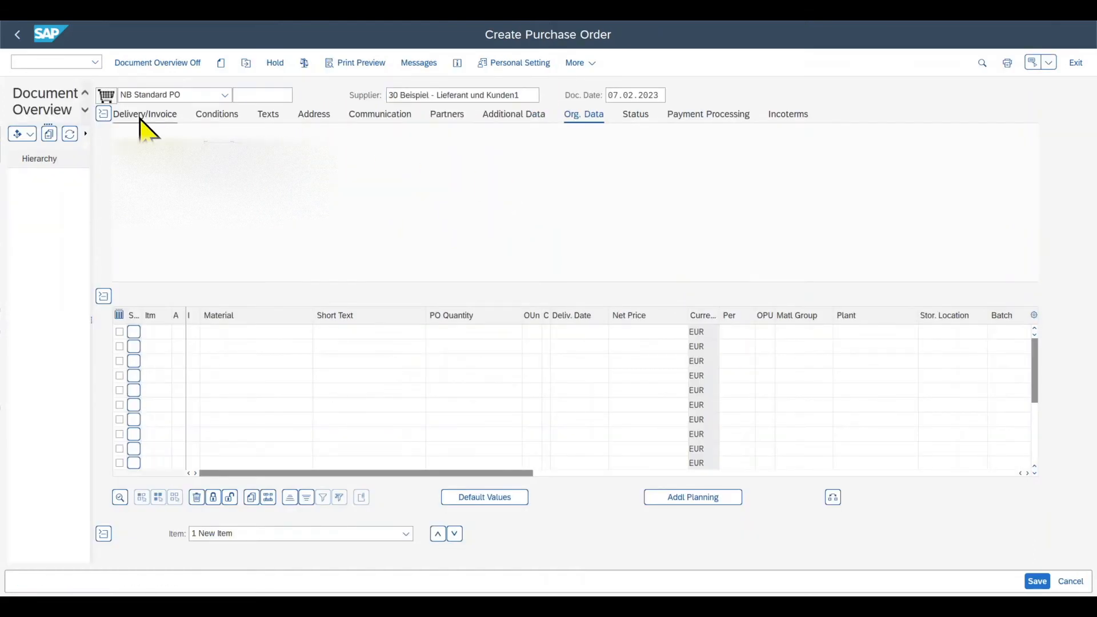
# Show the header Delivery/Invoice data: payment terms 0001 and currency EUR from supplier 30.
pyautogui.click(145, 114)
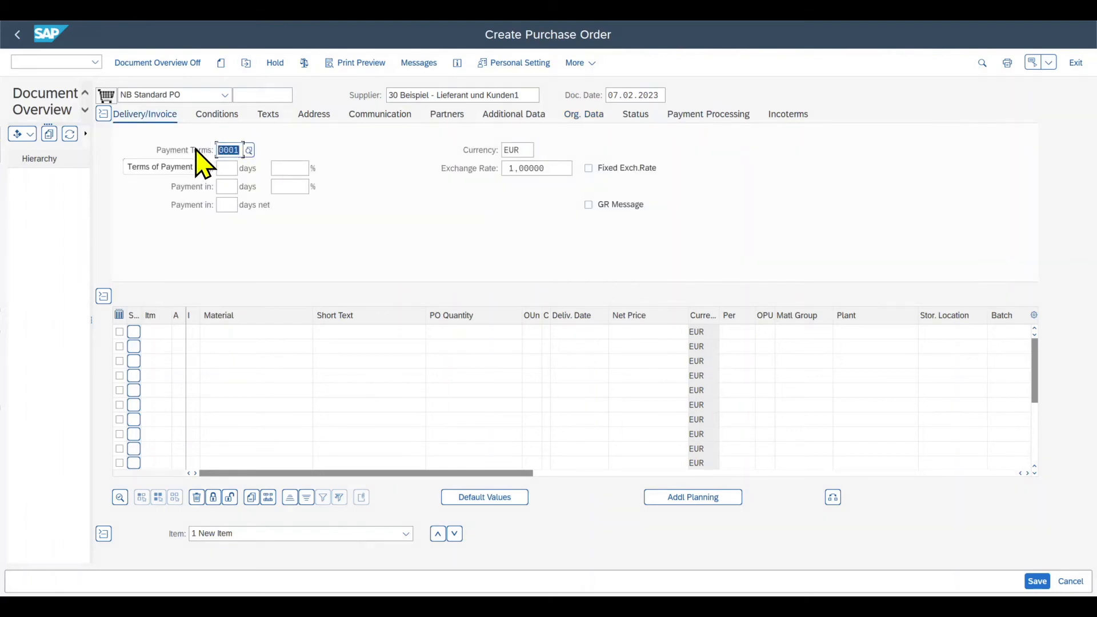
pyautogui.moveTo(286, 250)
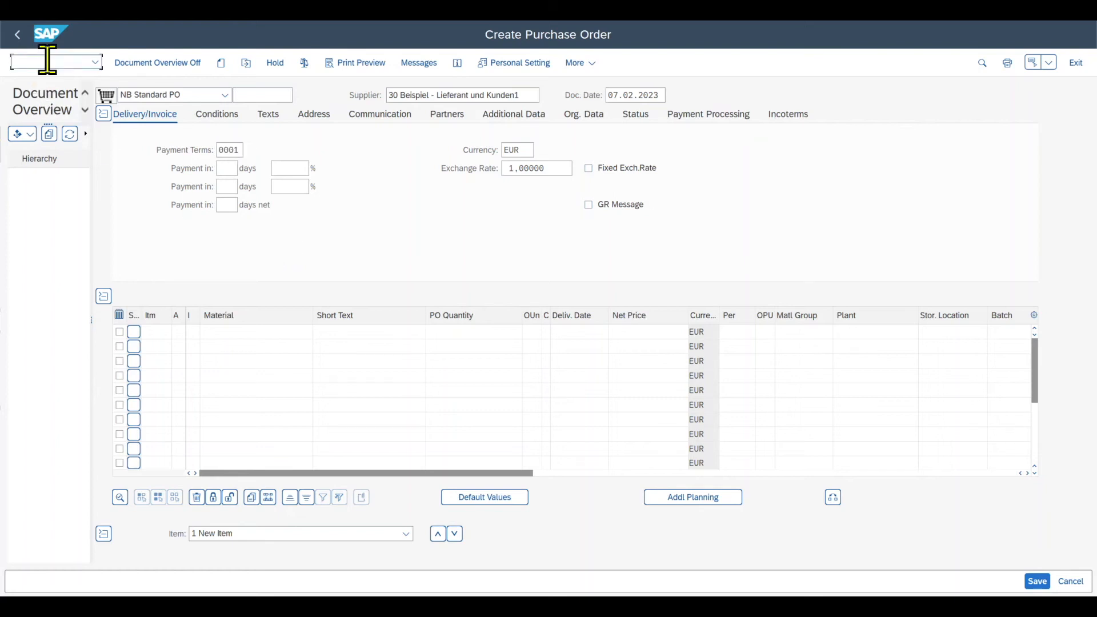
# In SPRO, expand Financial Accounting > Global Settings > Document to reach Define Default Values.
pyautogui.write('/nspr')
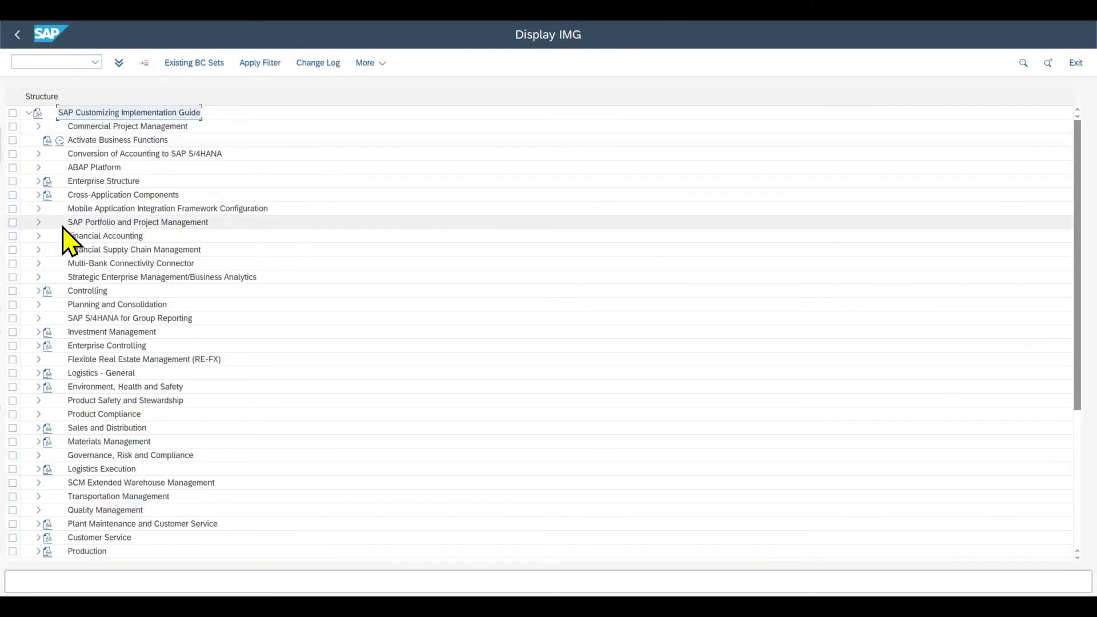
pyautogui.click(39, 235)
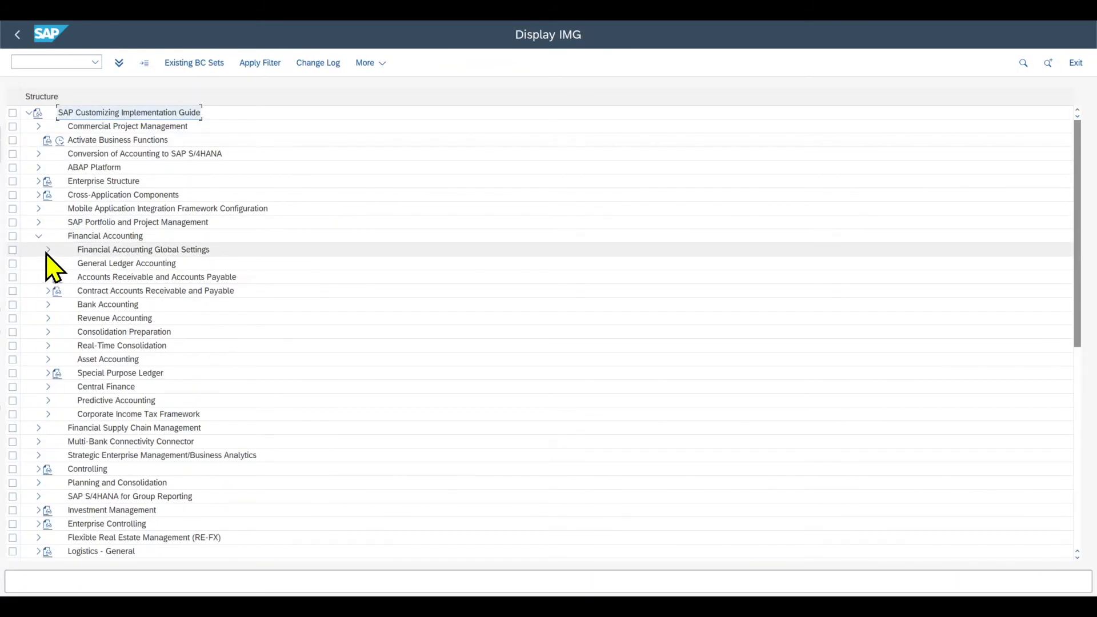
pyautogui.click(47, 249)
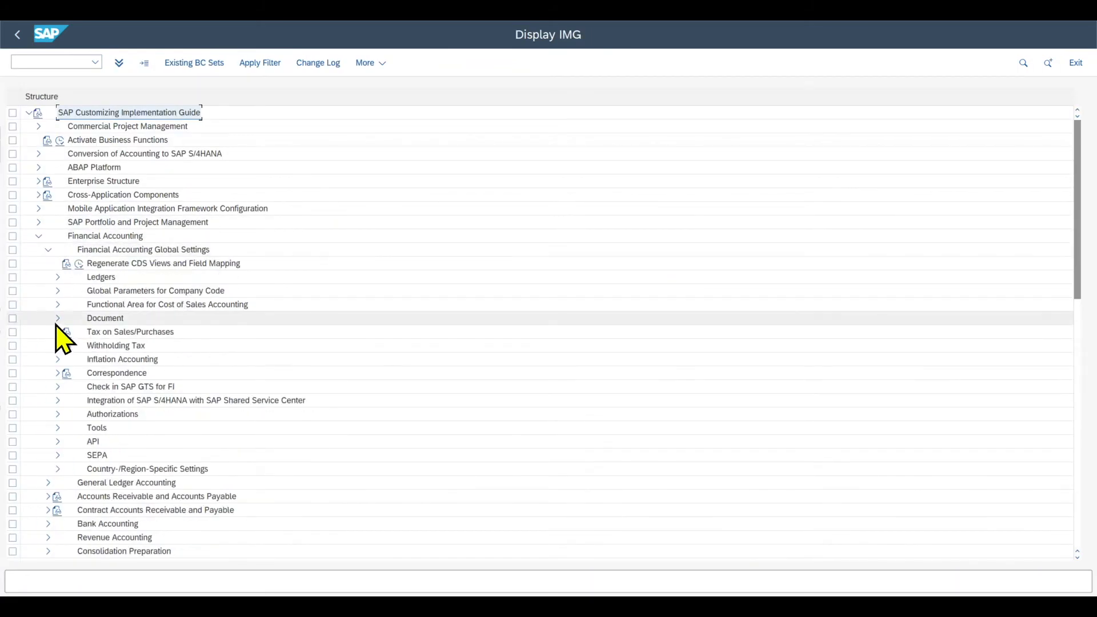
pyautogui.click(57, 317)
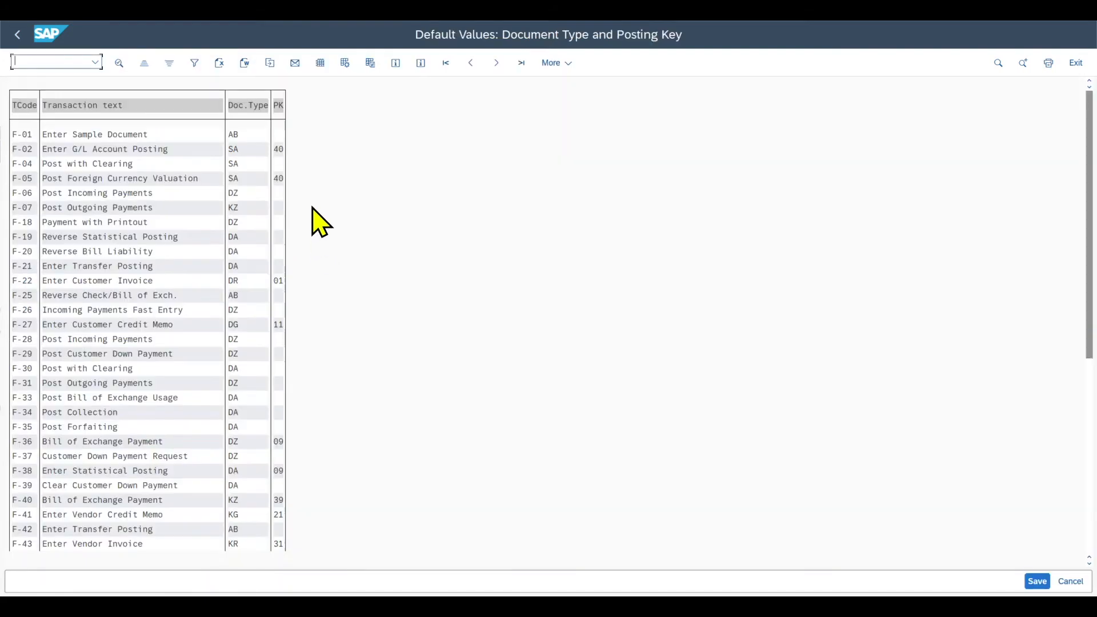
pyautogui.moveTo(10, 379)
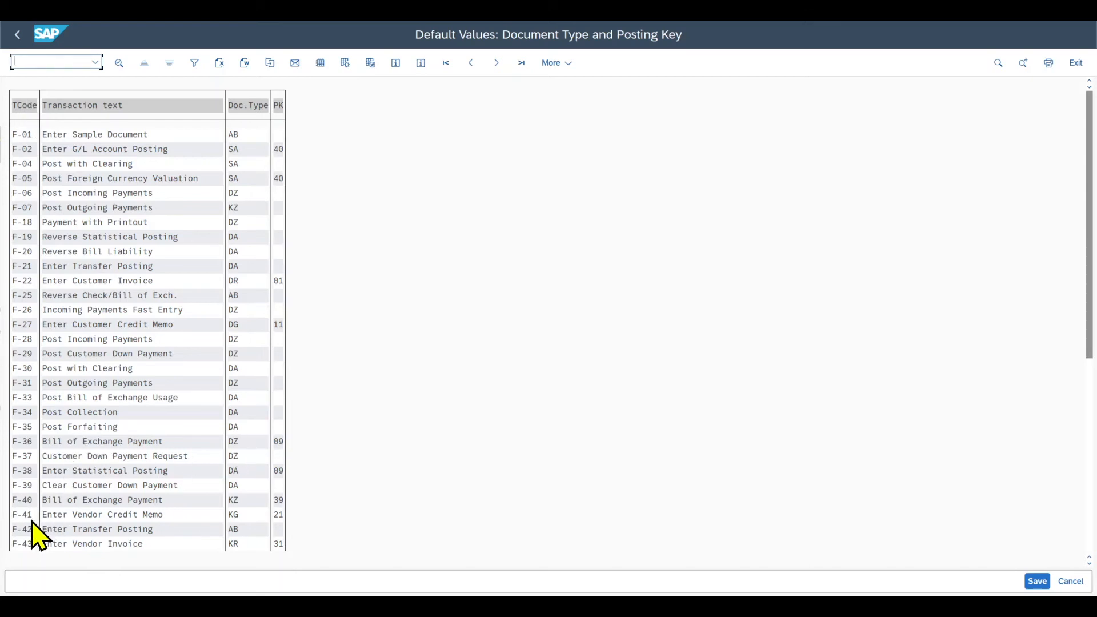
pyautogui.moveTo(283, 560)
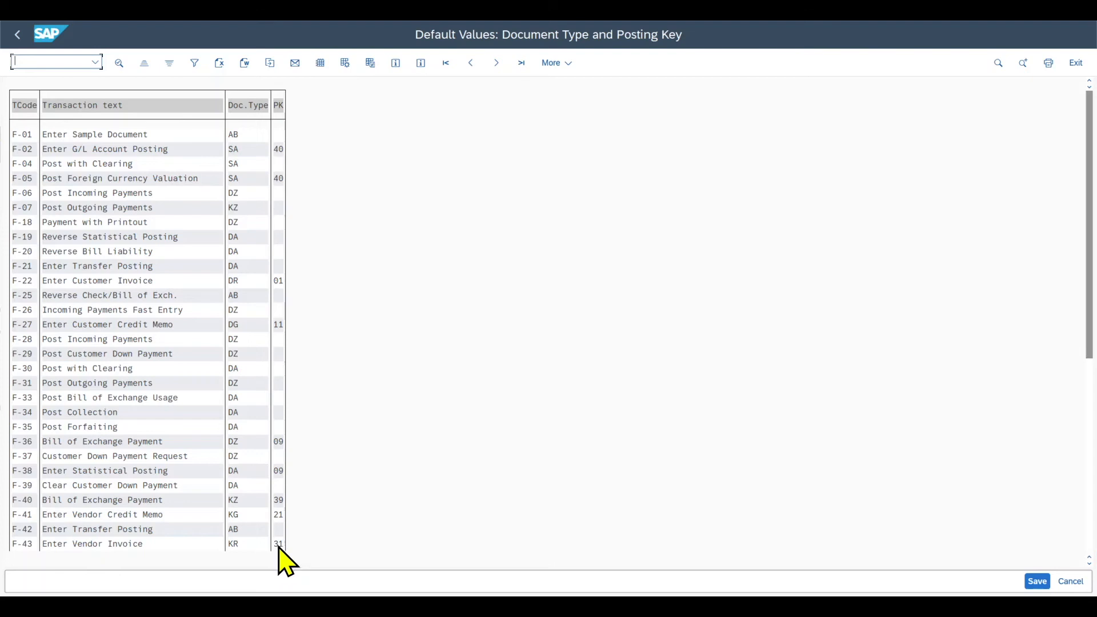
# Open F-43 Enter Vendor Invoice defaults showing document type KR and posting key 31.
pyautogui.doubleClick(92, 543)
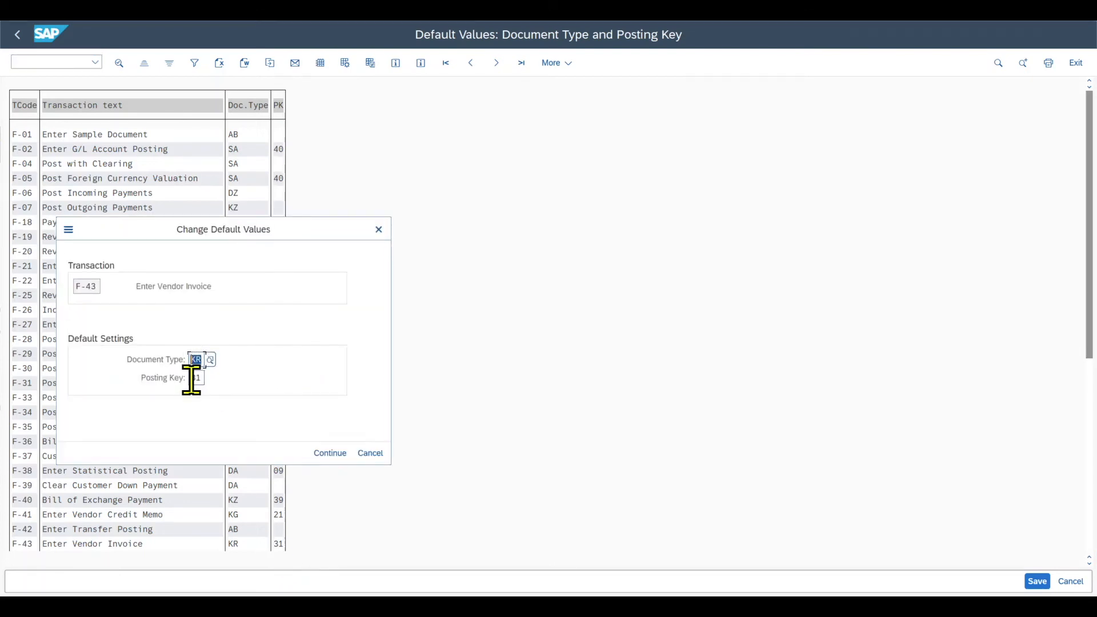
pyautogui.click(194, 377)
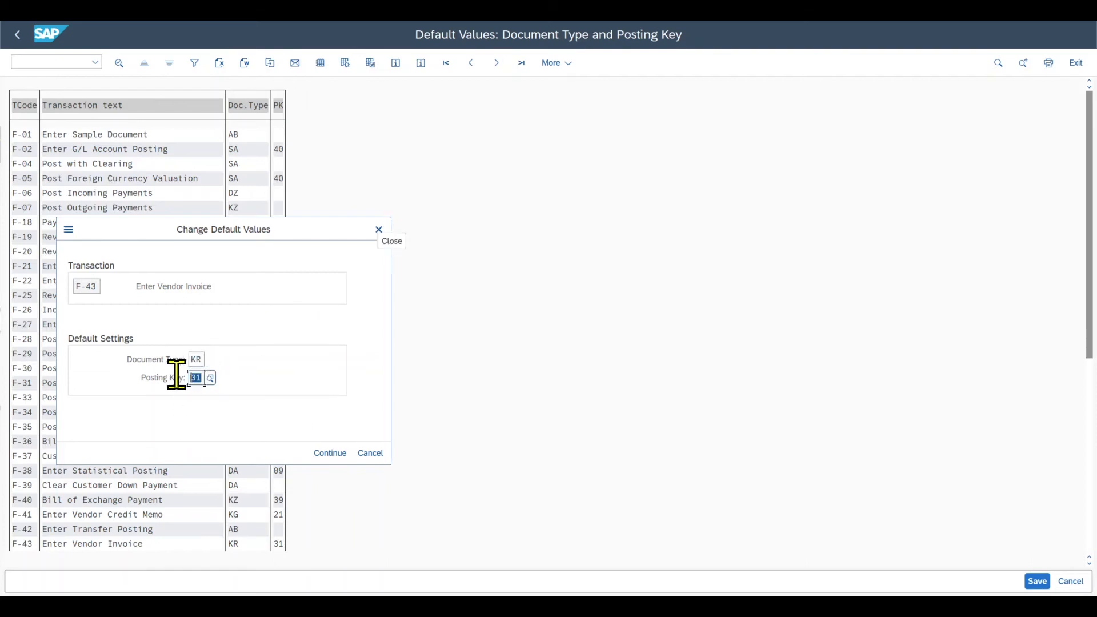
pyautogui.moveTo(182, 389)
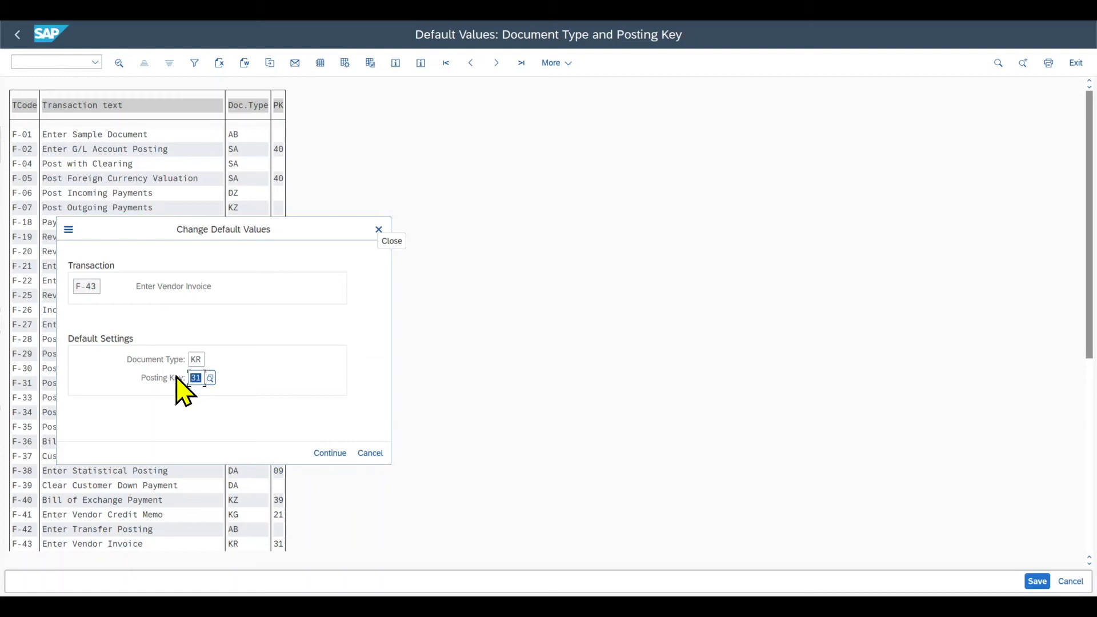
pyautogui.moveTo(300, 322)
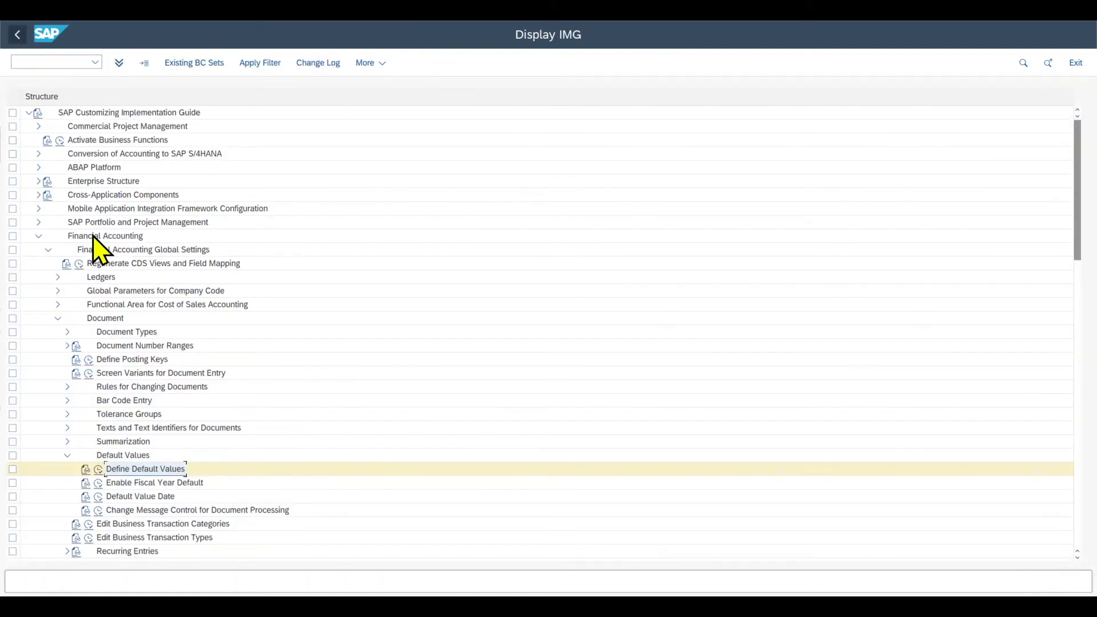
pyautogui.moveTo(115, 486)
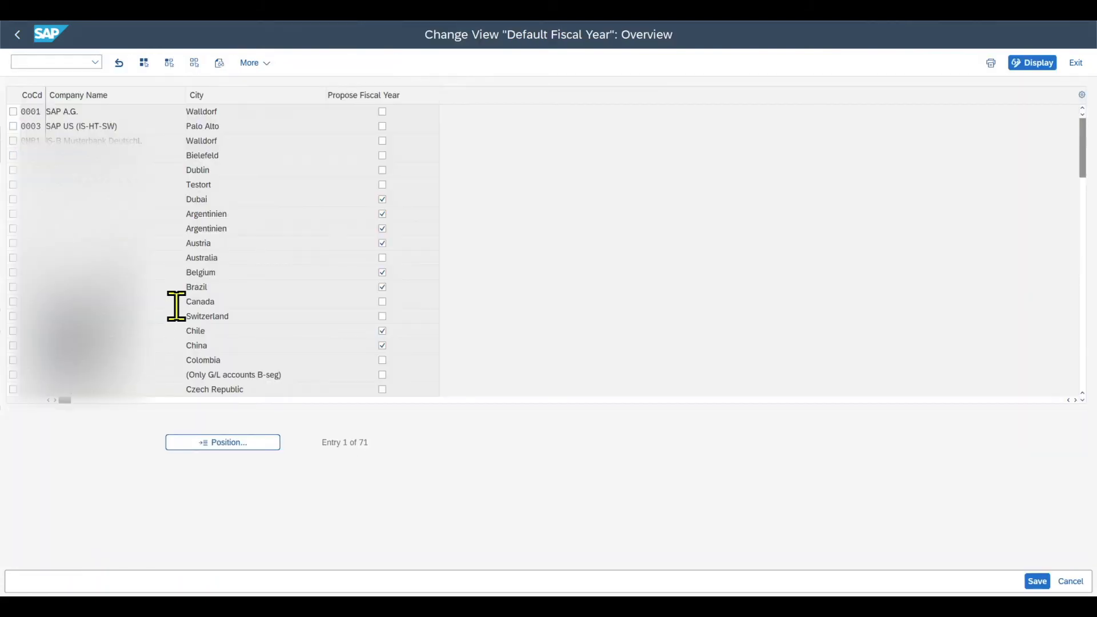
pyautogui.moveTo(274, 193)
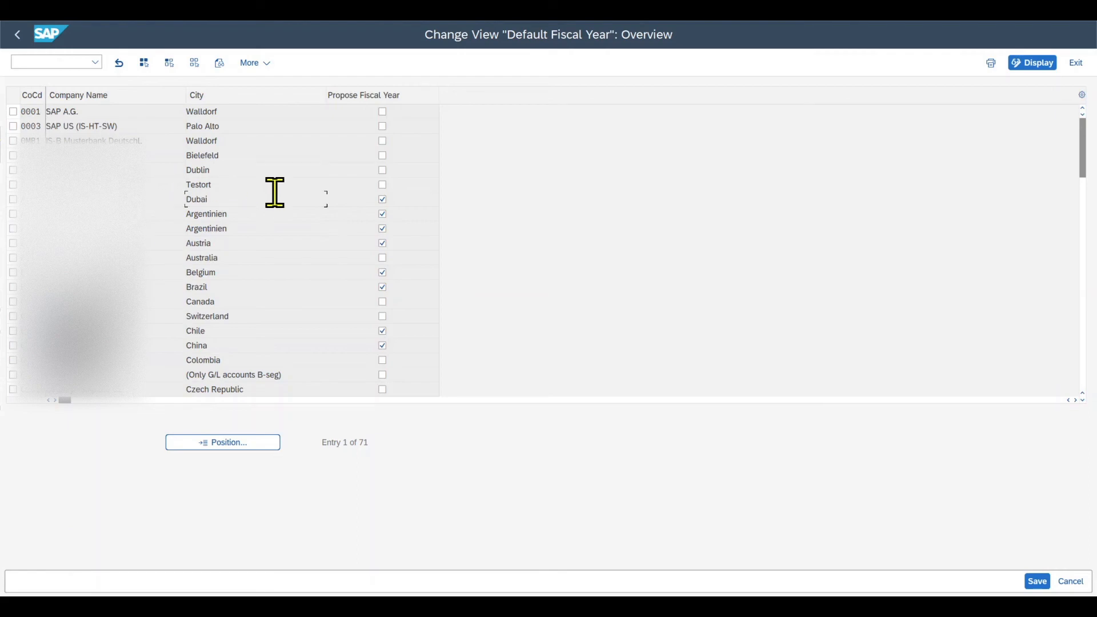
pyautogui.moveTo(250, 344)
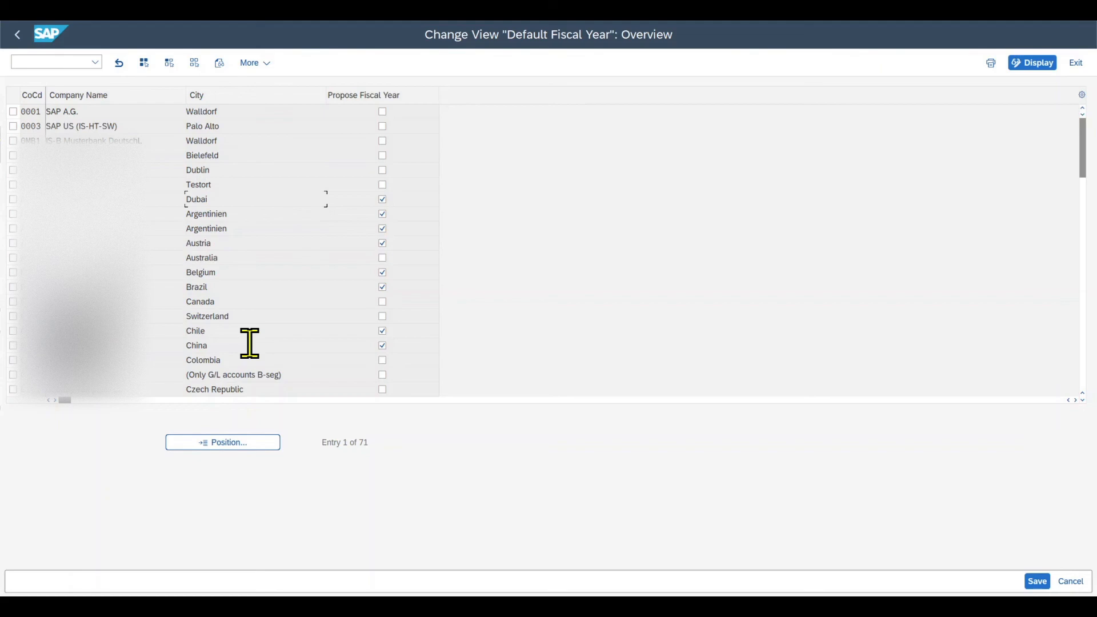
pyautogui.moveTo(352, 96)
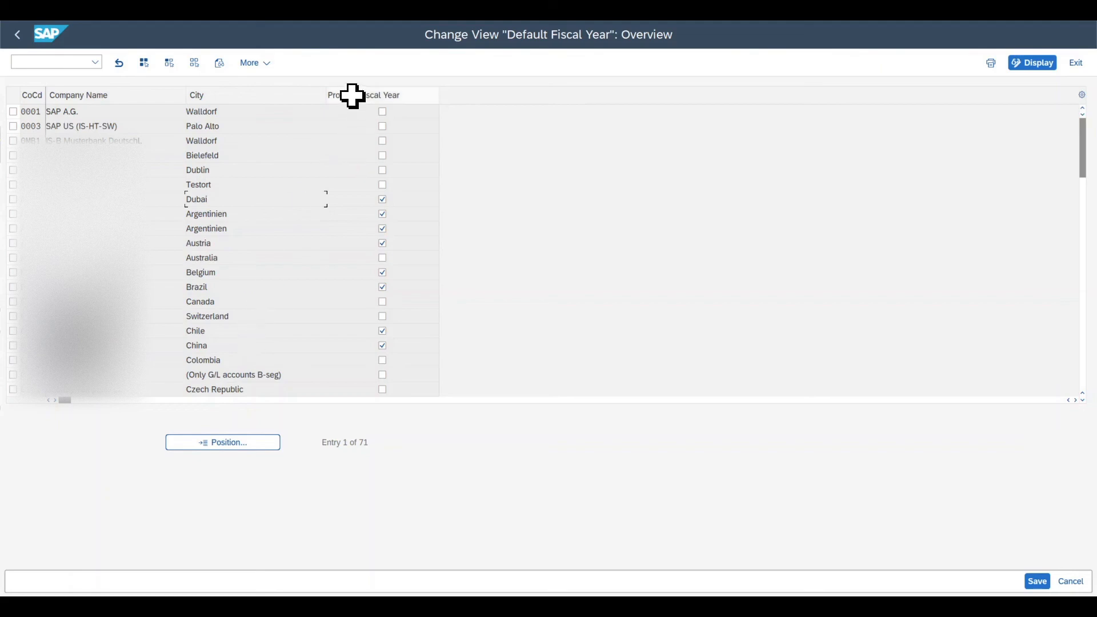
pyautogui.moveTo(374, 89)
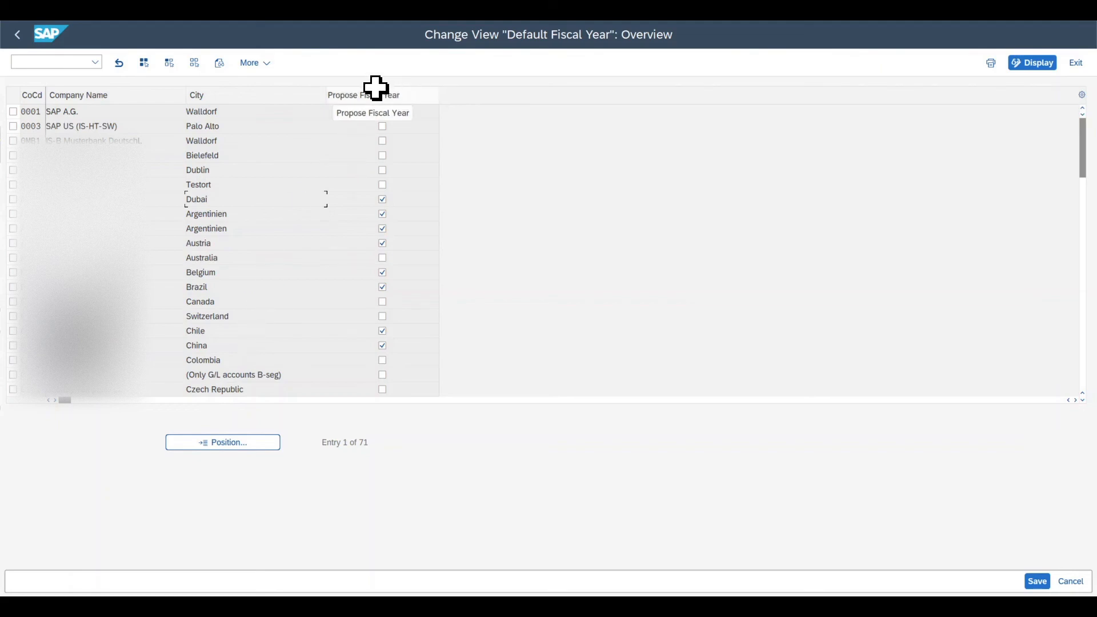
pyautogui.moveTo(437, 270)
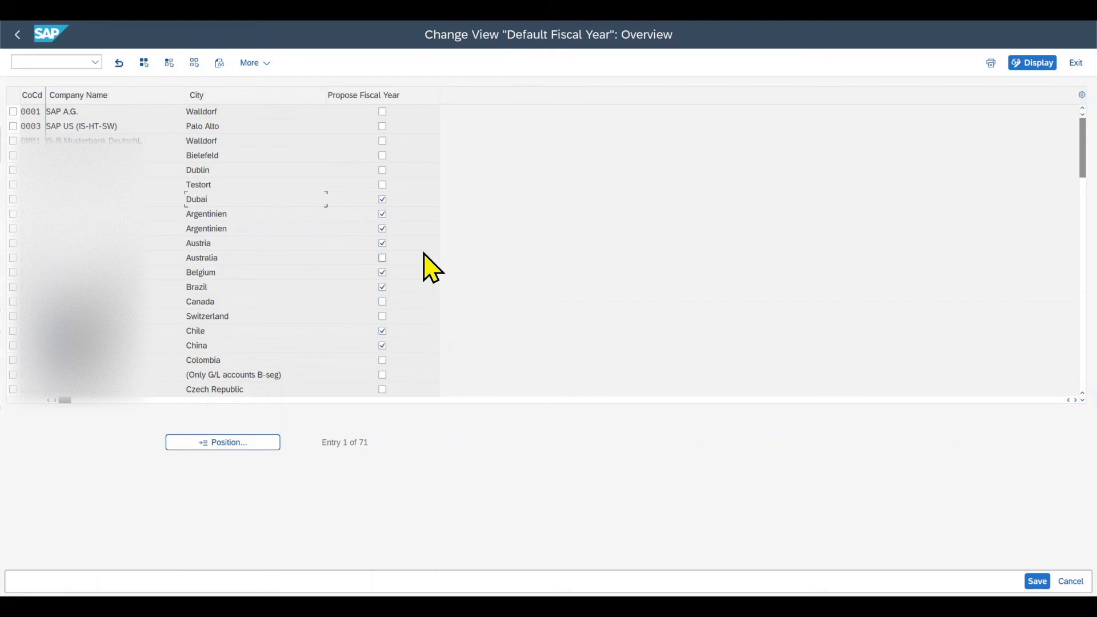
pyautogui.moveTo(426, 273)
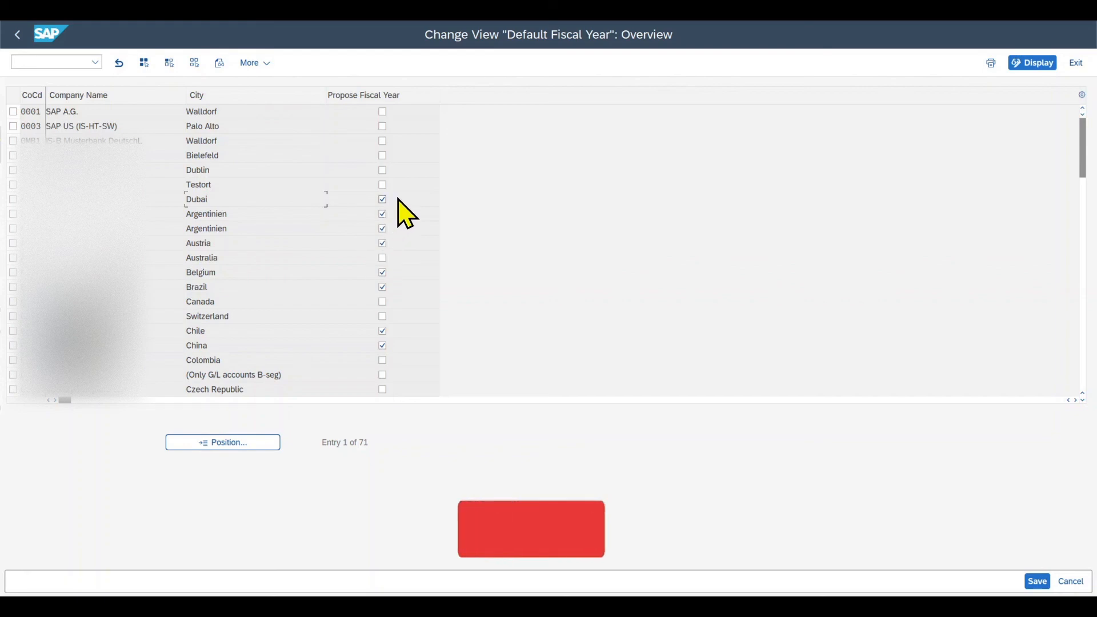
# Review the Propose Fiscal Year checkboxes per company code and return to the IMG tree.
pyautogui.click(530, 528)
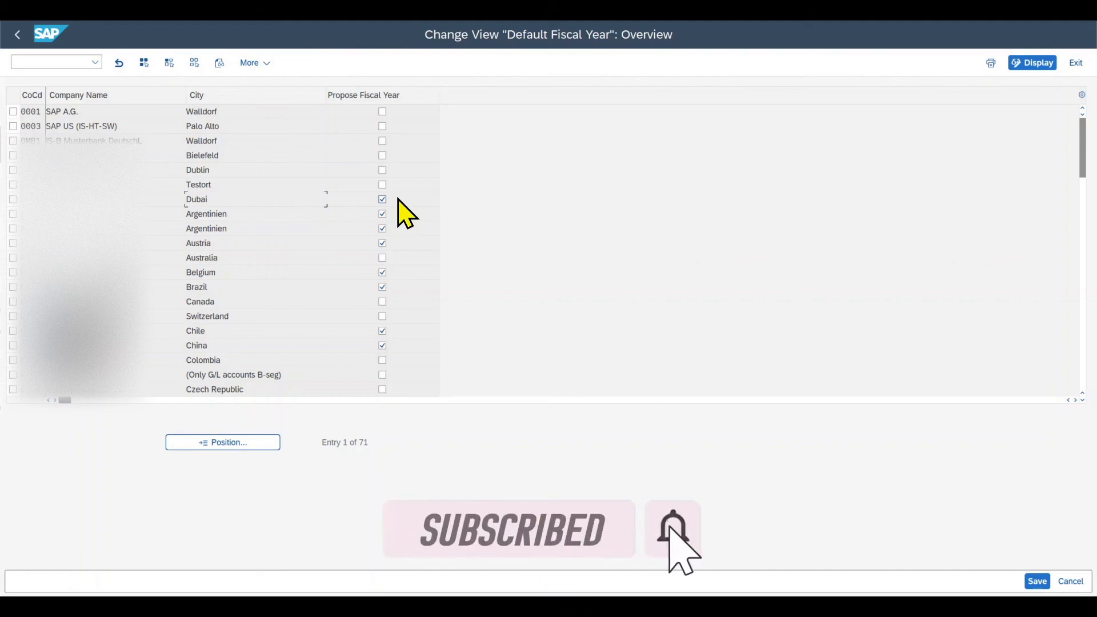
pyautogui.moveTo(378, 139)
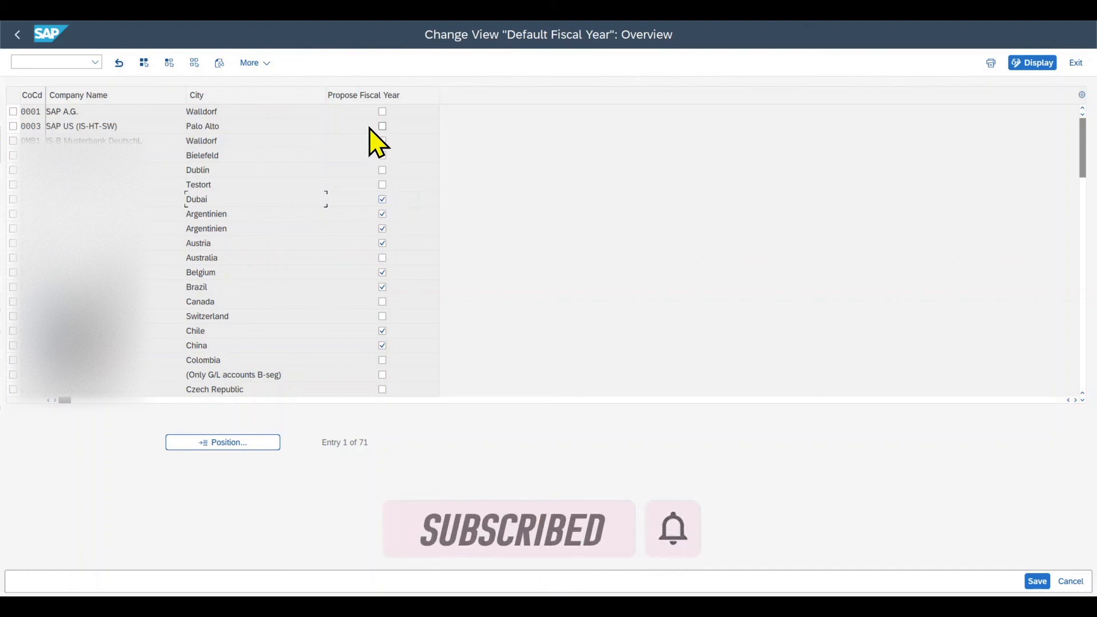
pyautogui.moveTo(369, 98)
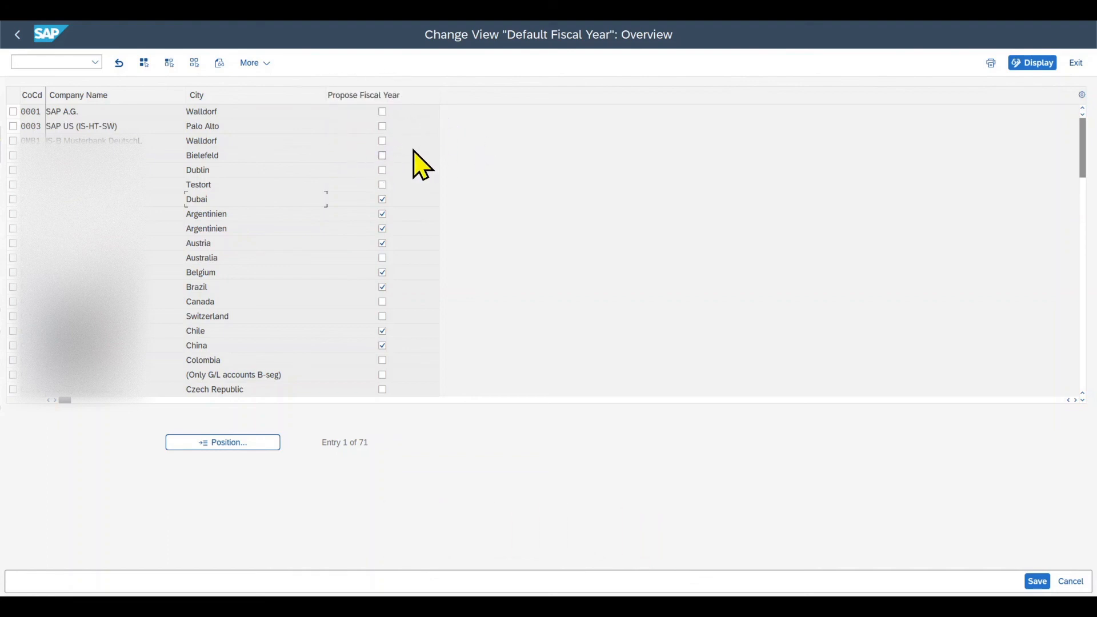
pyautogui.moveTo(439, 167)
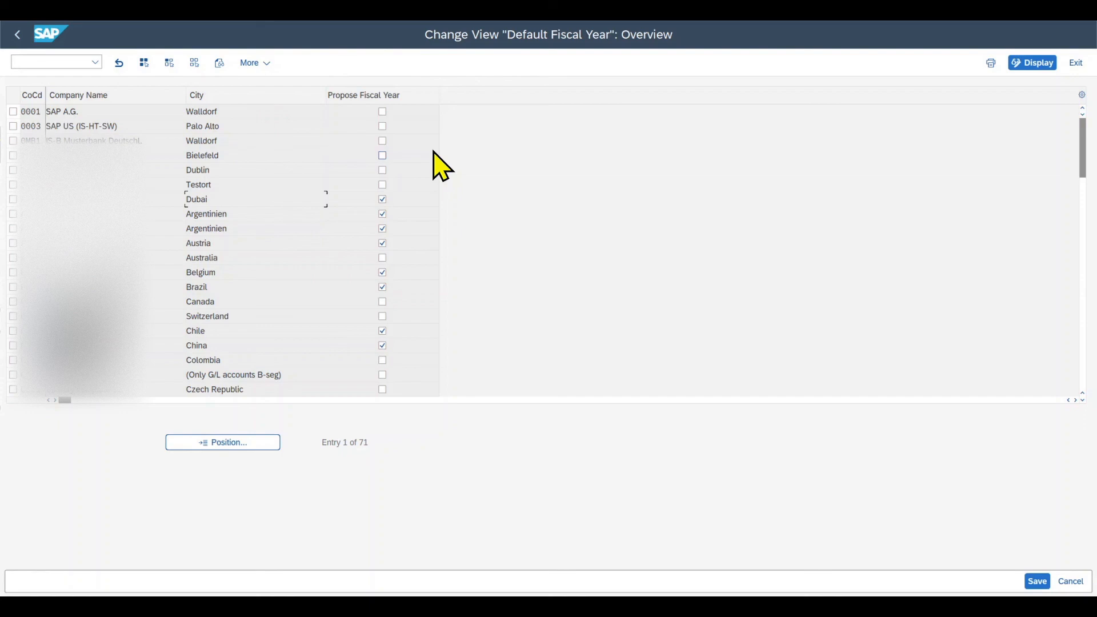
pyautogui.click(17, 35)
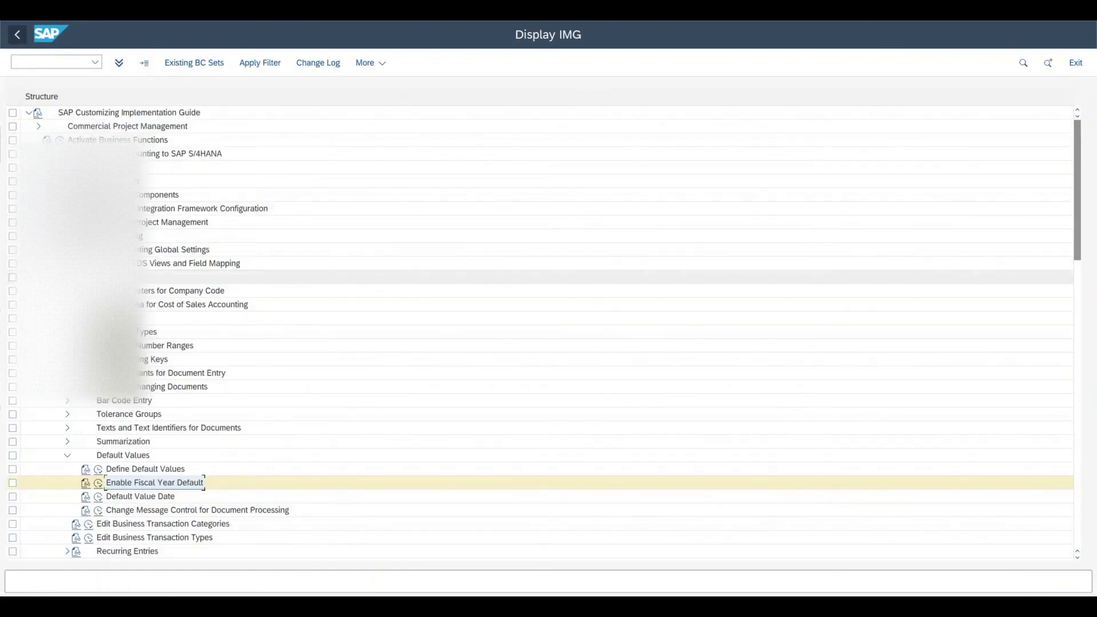
# Scroll the Propose Value Date list to review which company codes propose a value date.
pyautogui.scroll(3)
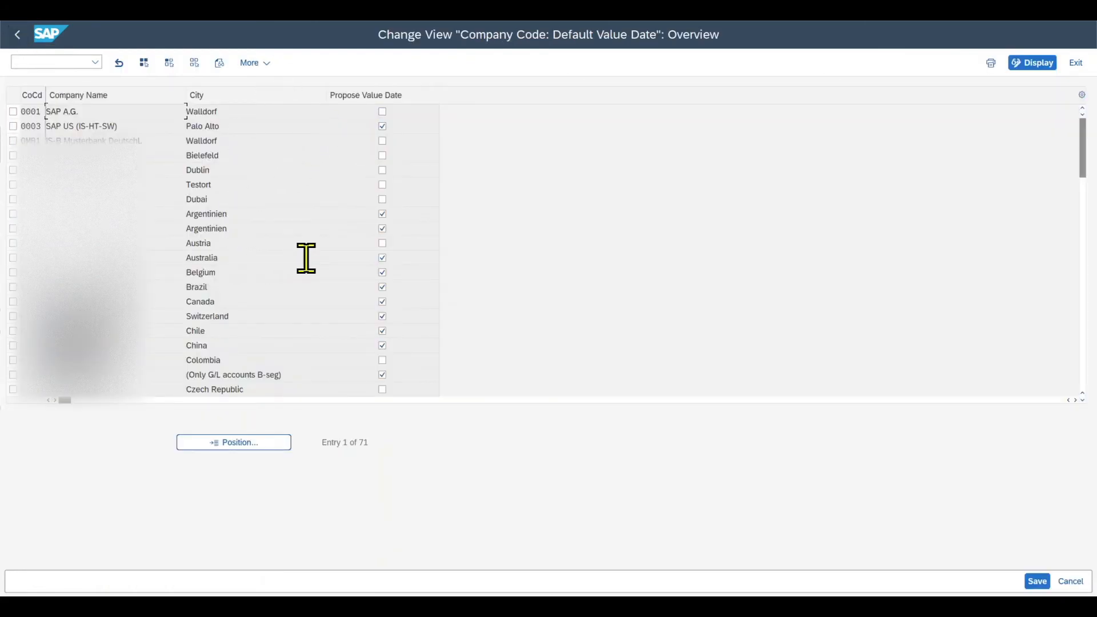
pyautogui.moveTo(348, 287)
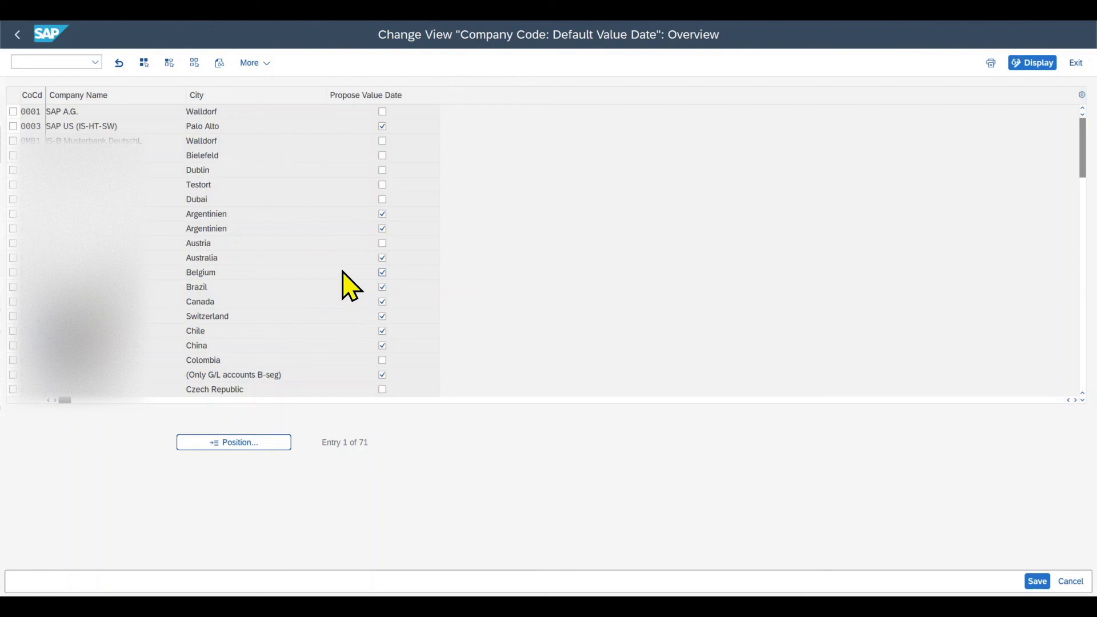